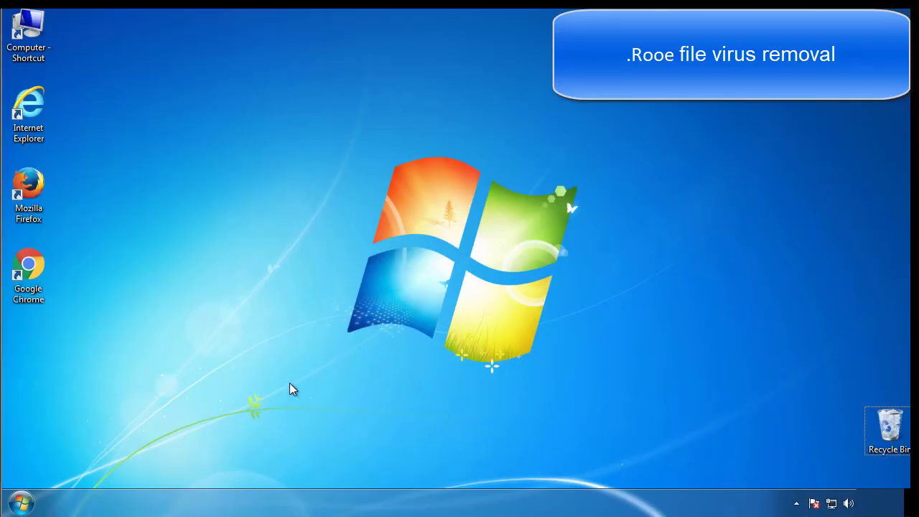
# Launch msconfig via a 'mscon' search, enable minimal Safe boot on the Boot tab, and confirm
pyautogui.click(19, 500)
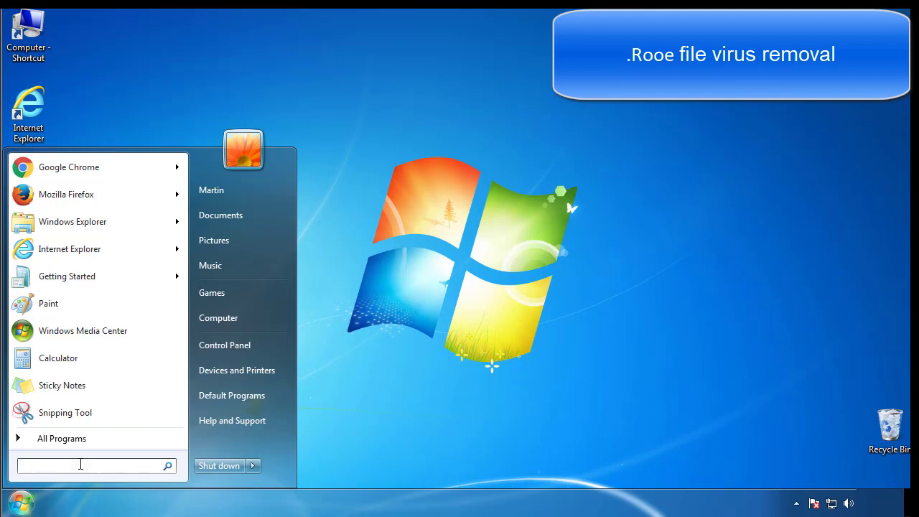
pyautogui.write('mscon')
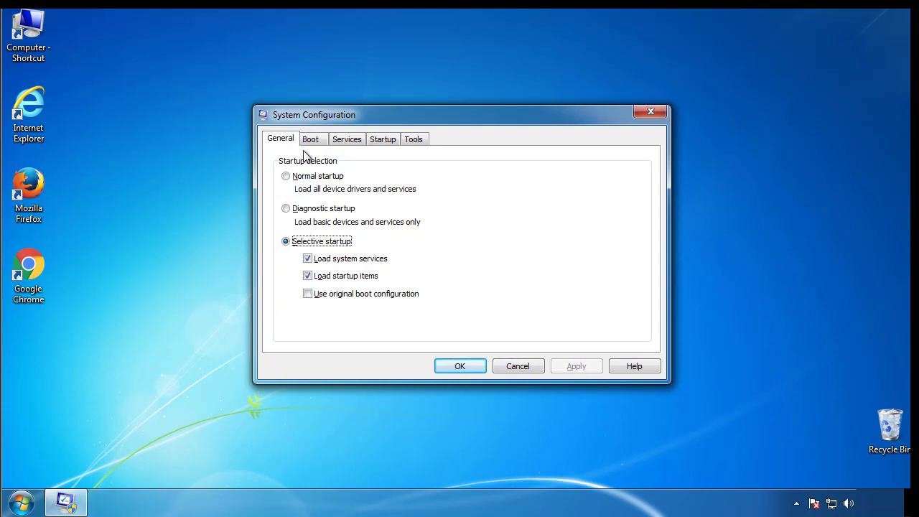
pyautogui.click(312, 138)
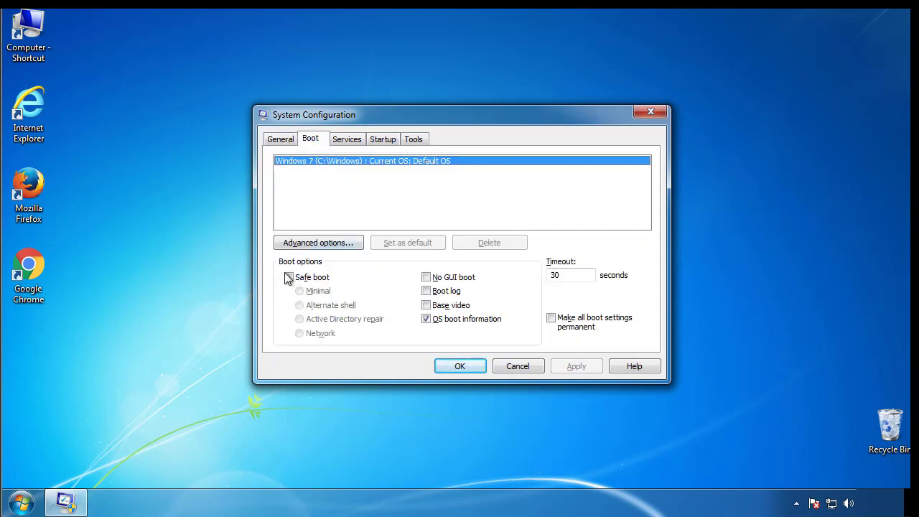
pyautogui.click(288, 277)
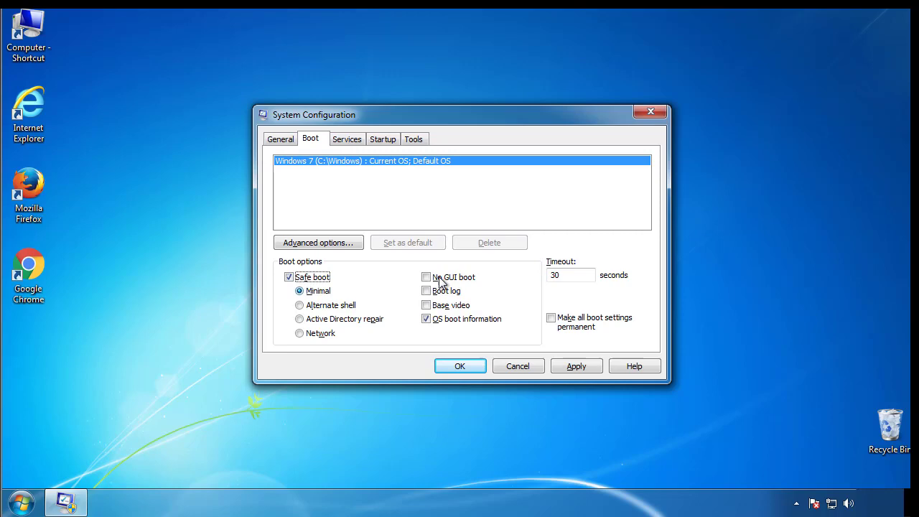
pyautogui.moveTo(460, 366)
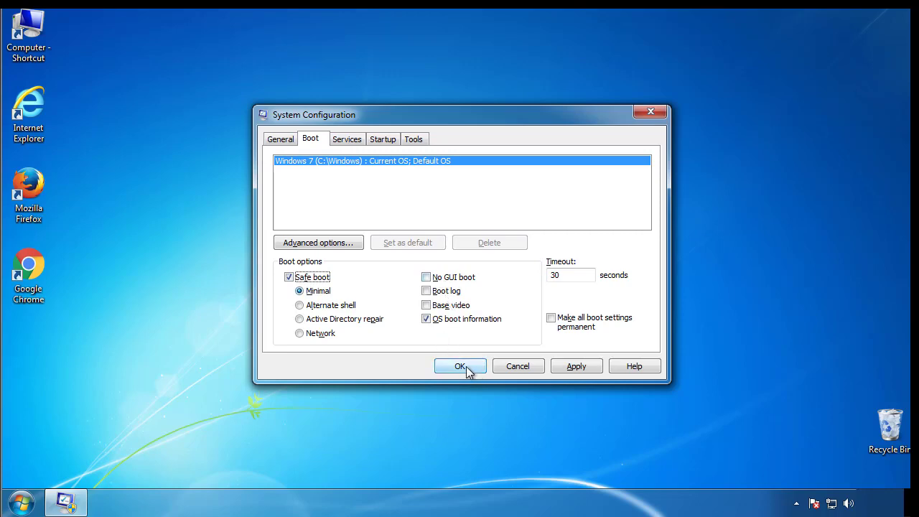
pyautogui.click(460, 365)
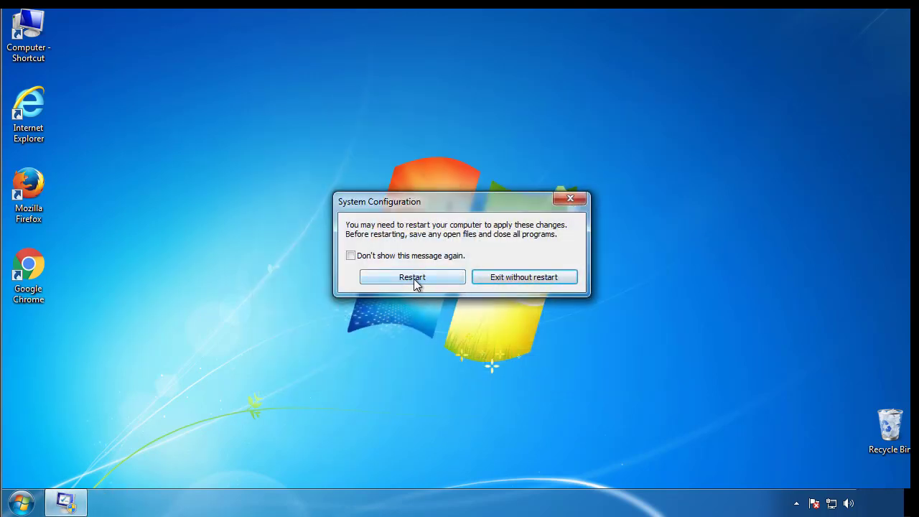
# Restart into Safe Mode, view Folder Options' View settings, then close Control Panel
pyautogui.click(411, 276)
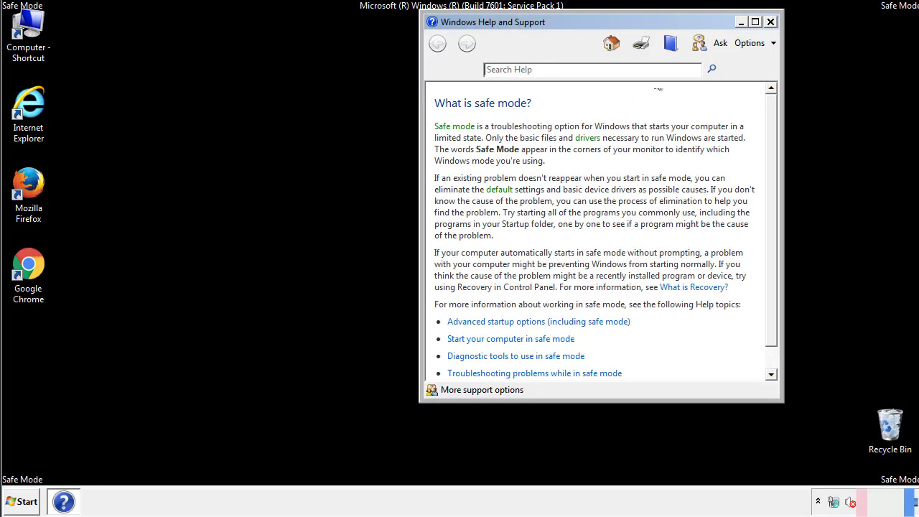
pyautogui.click(770, 20)
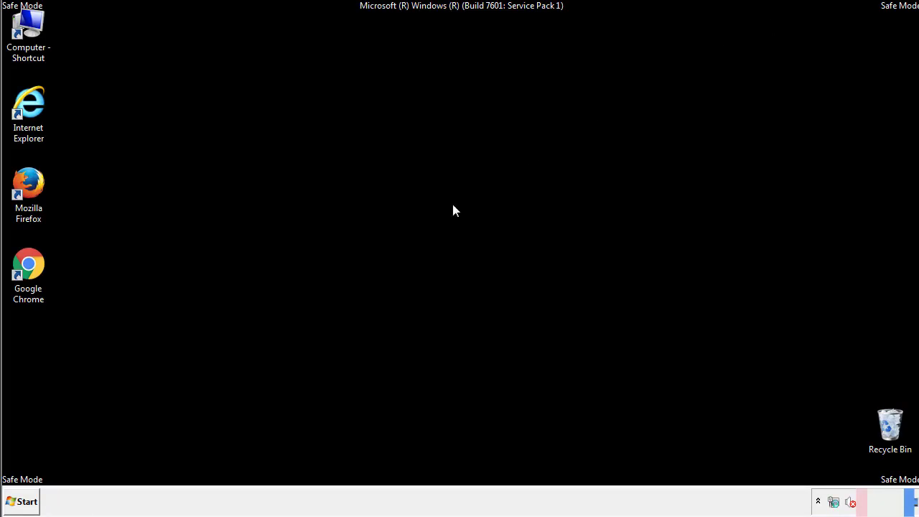
pyautogui.click(26, 501)
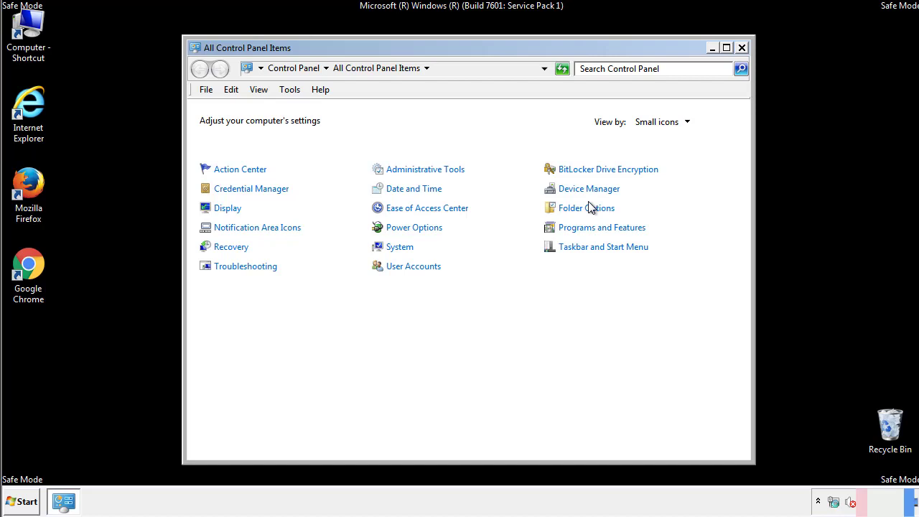
pyautogui.click(585, 208)
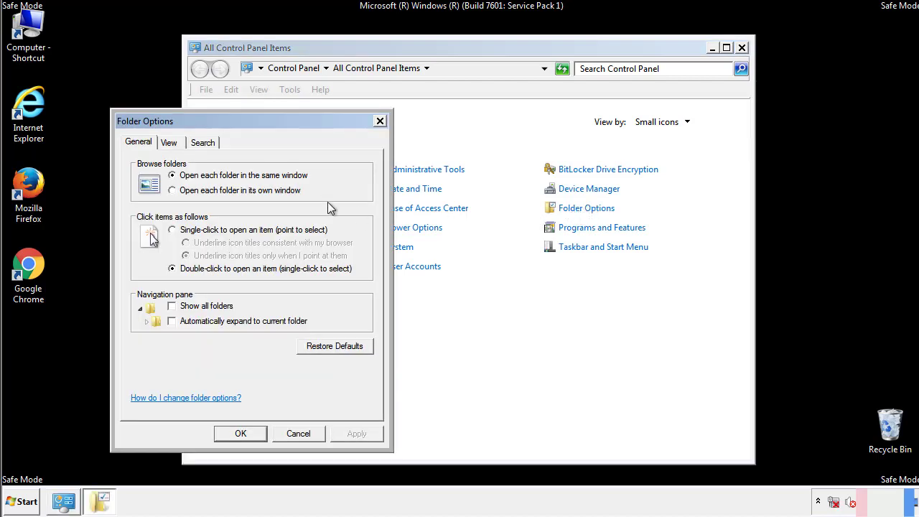
pyautogui.click(169, 142)
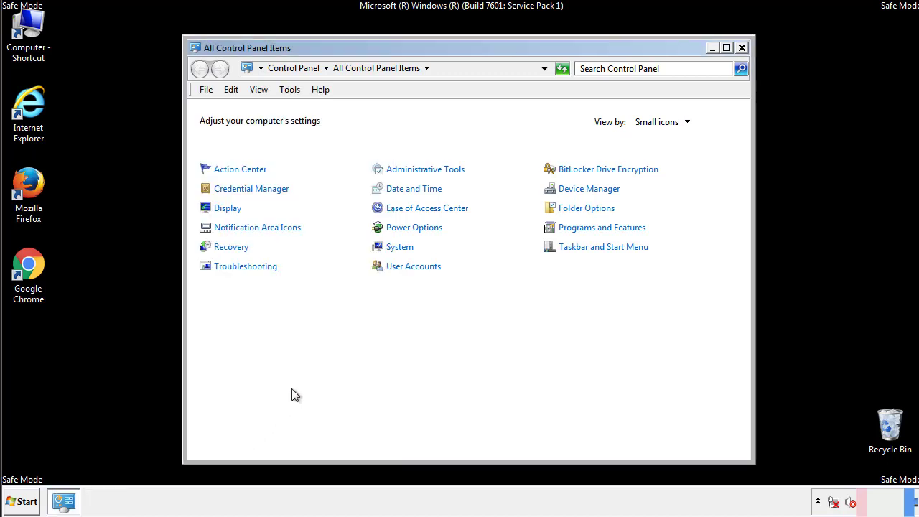
pyautogui.click(739, 47)
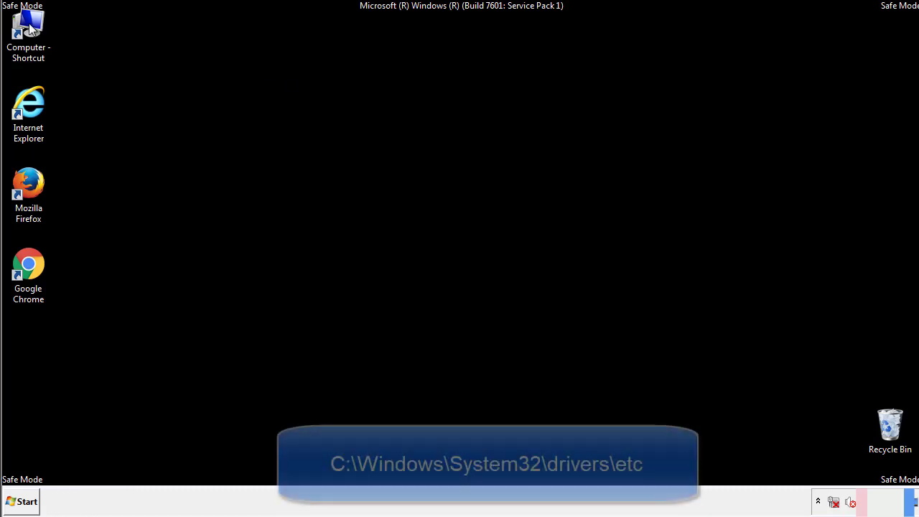
# Browse from Computer into C:\Windows\System32\drivers to reach the etc folder with hosts
pyautogui.doubleClick(28, 29)
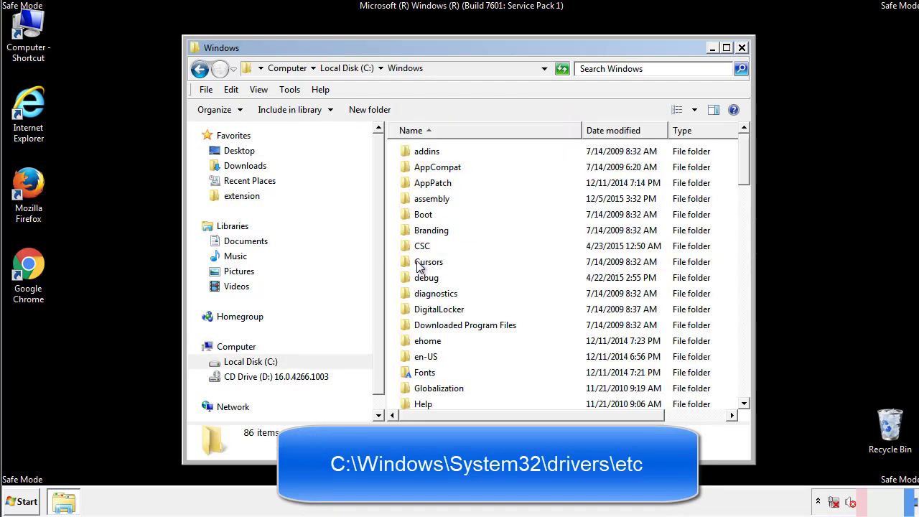
pyautogui.scroll(-3)
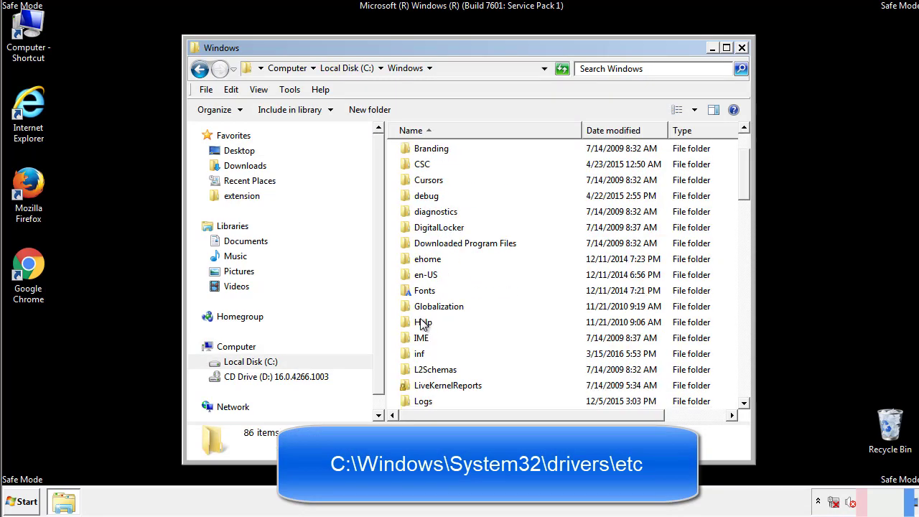
pyautogui.scroll(-3)
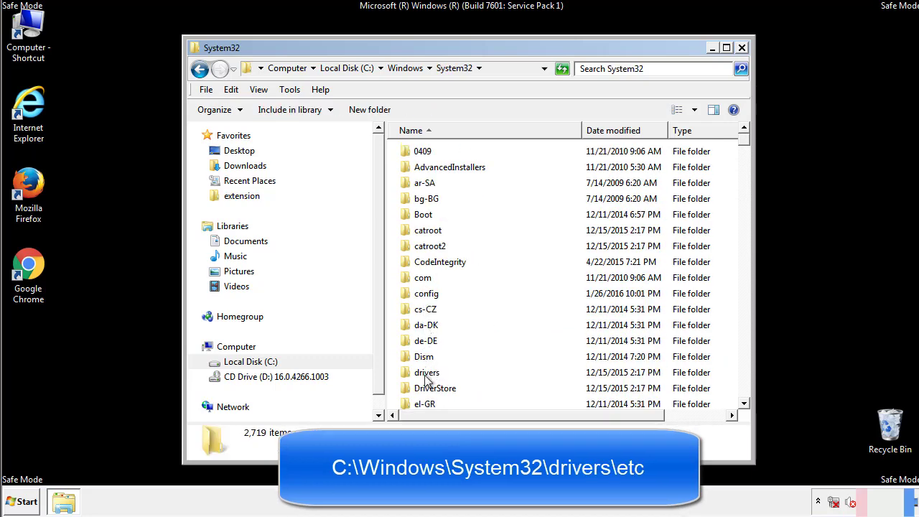
pyautogui.doubleClick(429, 372)
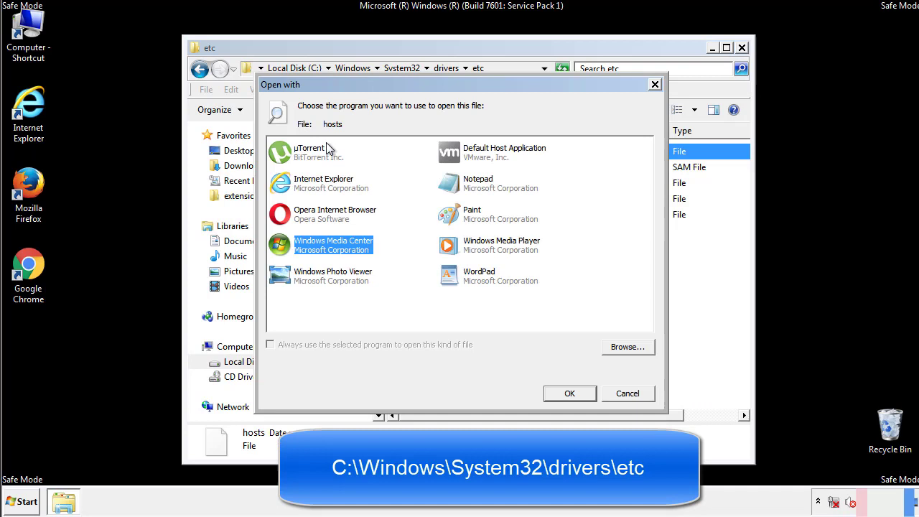
pyautogui.moveTo(466, 188)
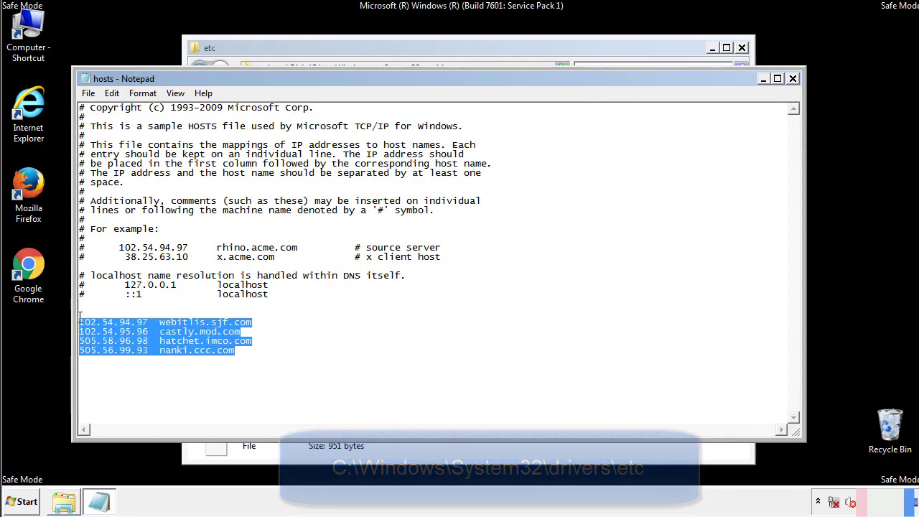
# Delete the four extra hosts entries, then close Notepad and the etc folder
pyautogui.press('Delete')
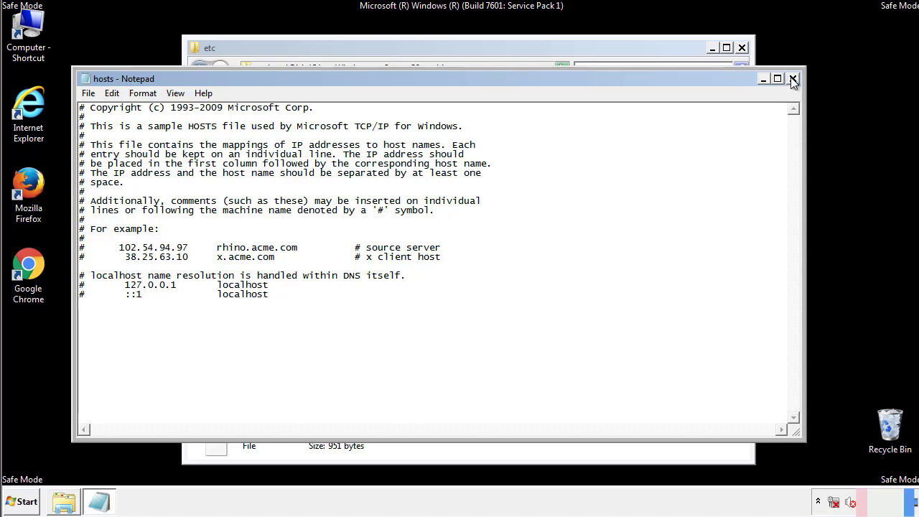
pyautogui.click(793, 78)
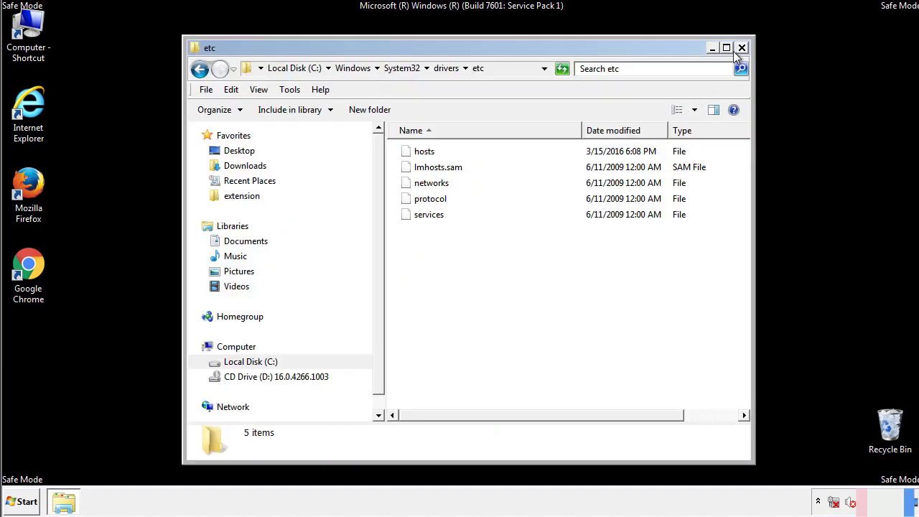
pyautogui.click(740, 47)
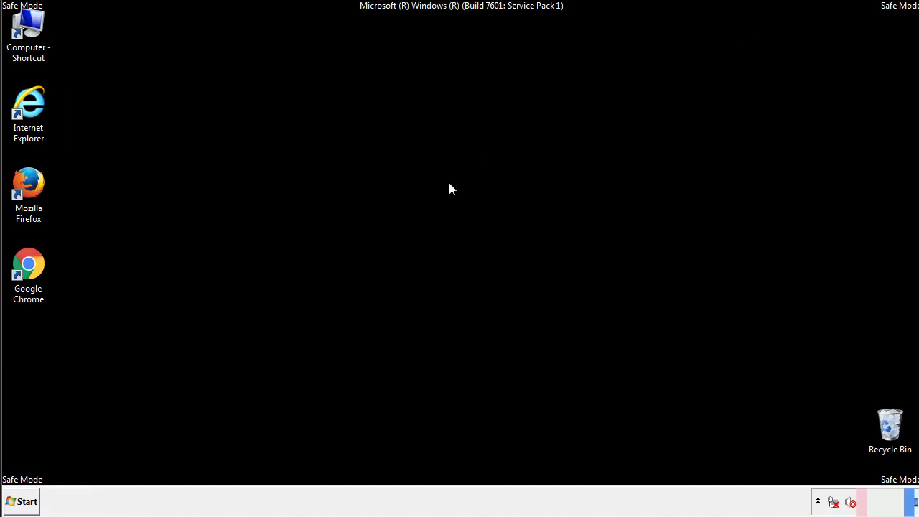
# Open the Start menu's Startup folder in an Explorer window
pyautogui.click(25, 500)
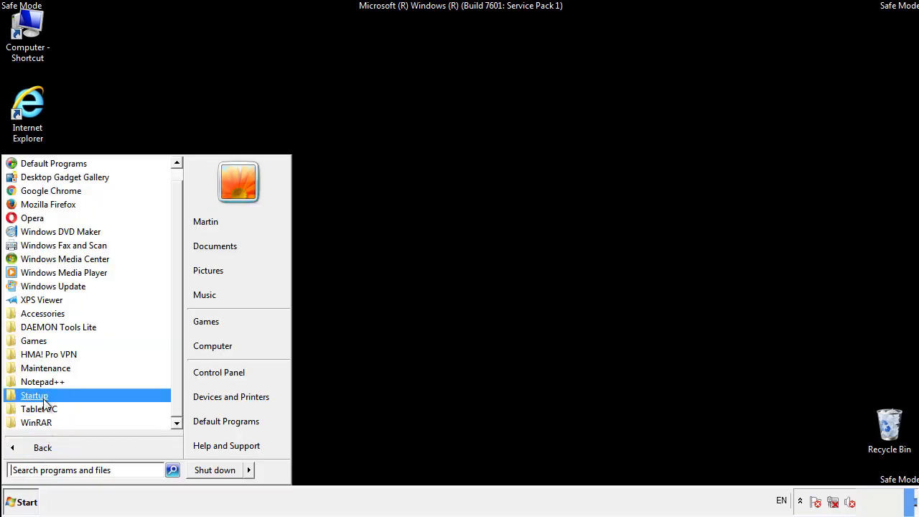
pyautogui.rightClick(35, 394)
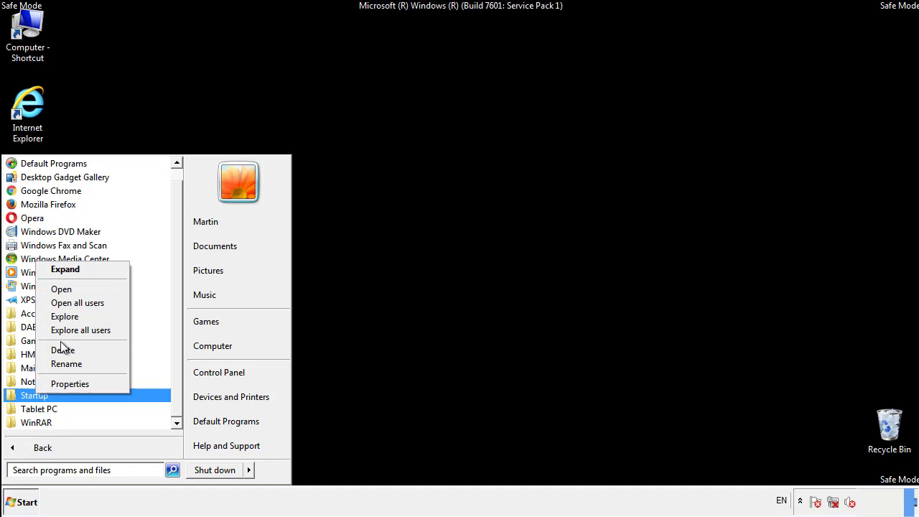
pyautogui.click(61, 288)
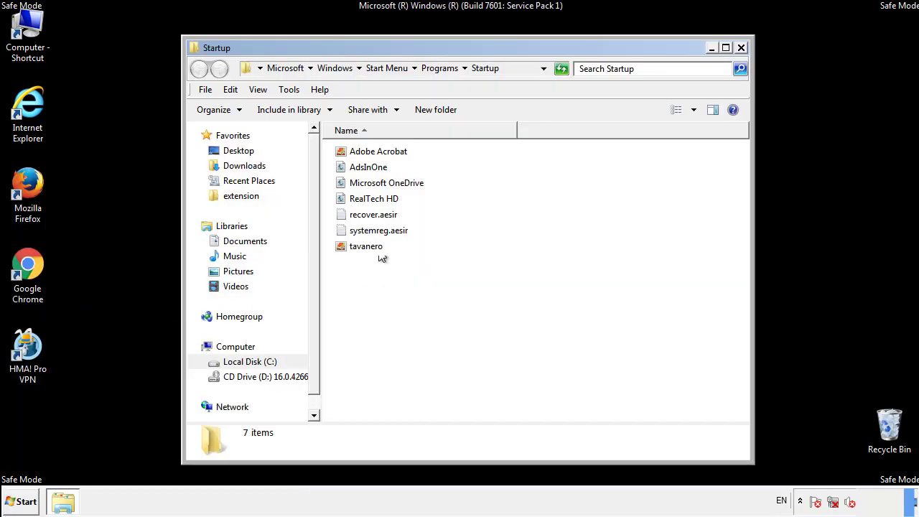
# Delete AdsInOne, recover.aesir, systemreg.aesir and tavanero from Startup, then close the folder
pyautogui.click(367, 167)
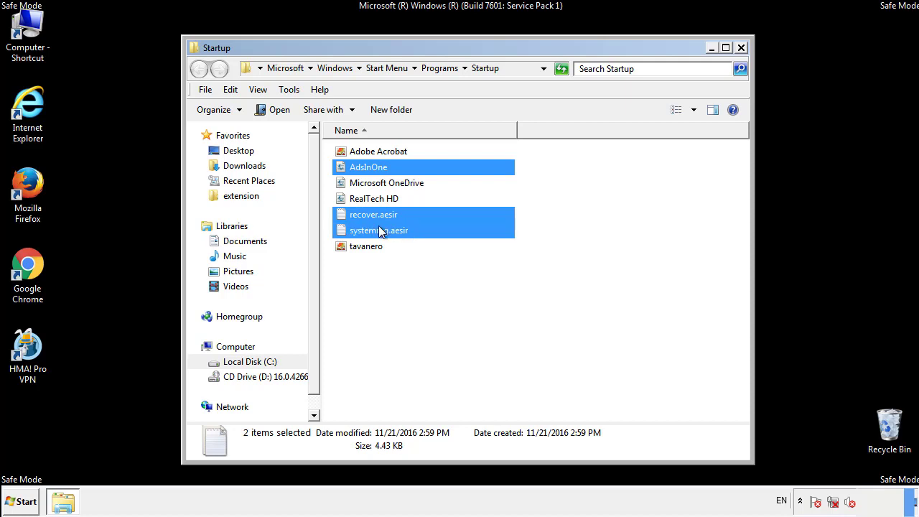
pyautogui.rightClick(366, 246)
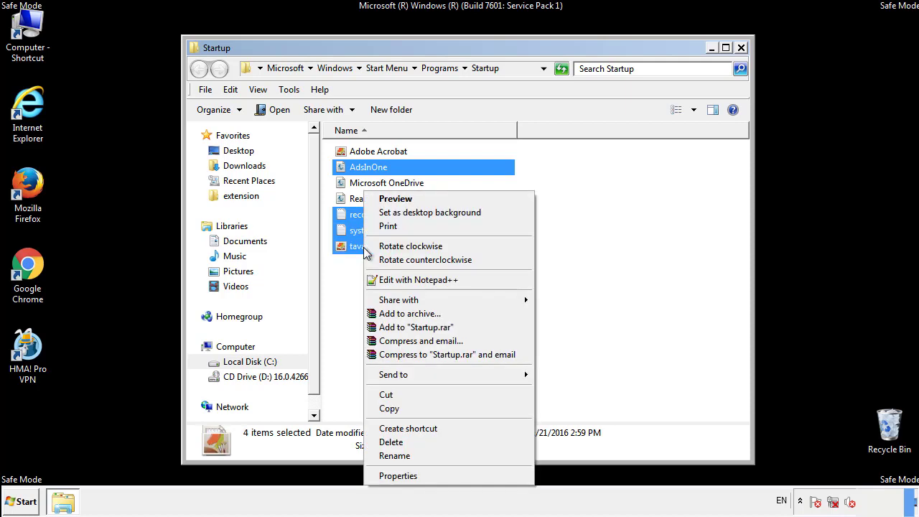
pyautogui.click(394, 442)
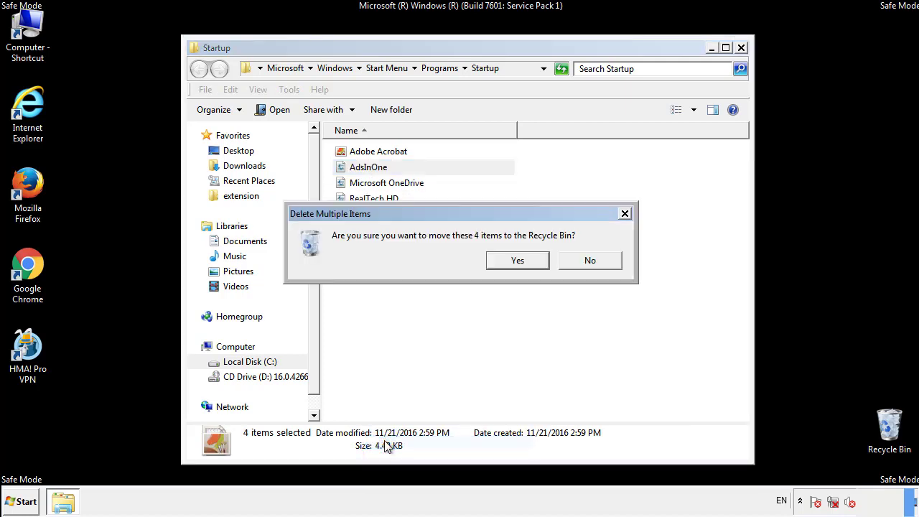
pyautogui.click(516, 260)
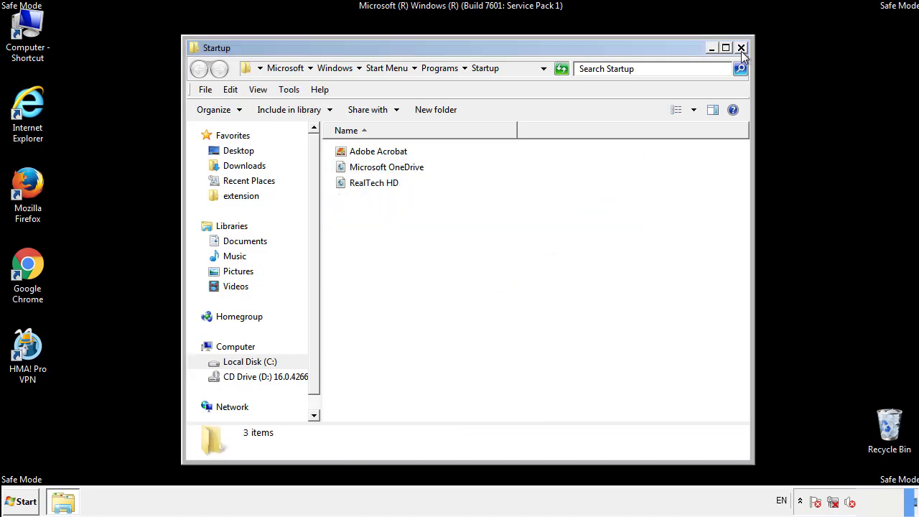
pyautogui.click(741, 47)
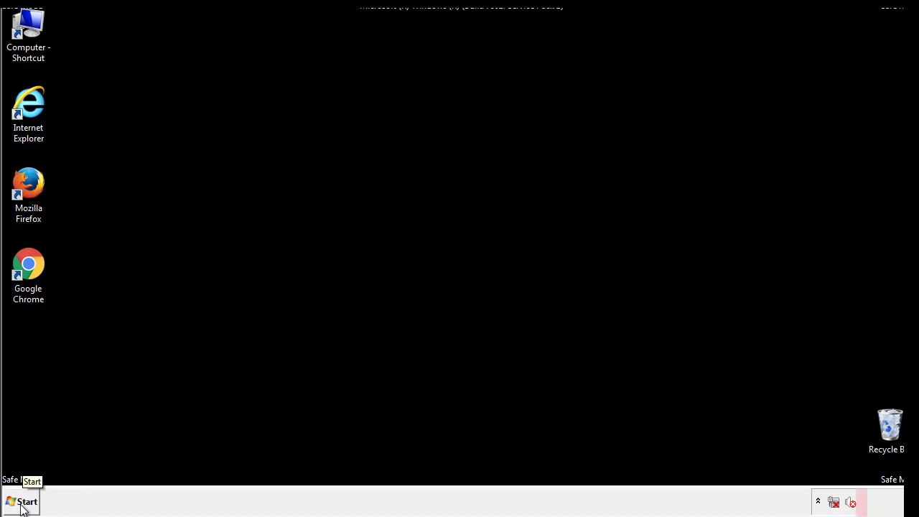
# Launch Registry Editor from a 'reged' Start menu search
pyautogui.click(21, 502)
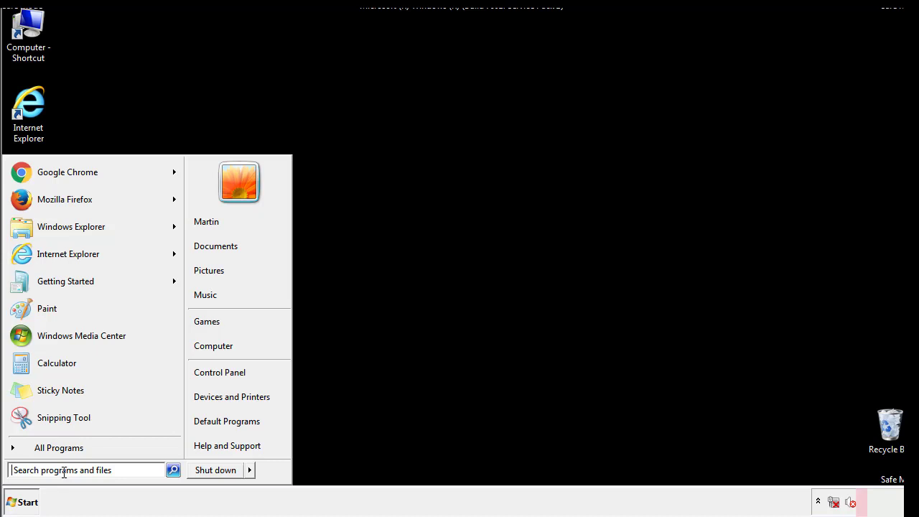
pyautogui.write('reged')
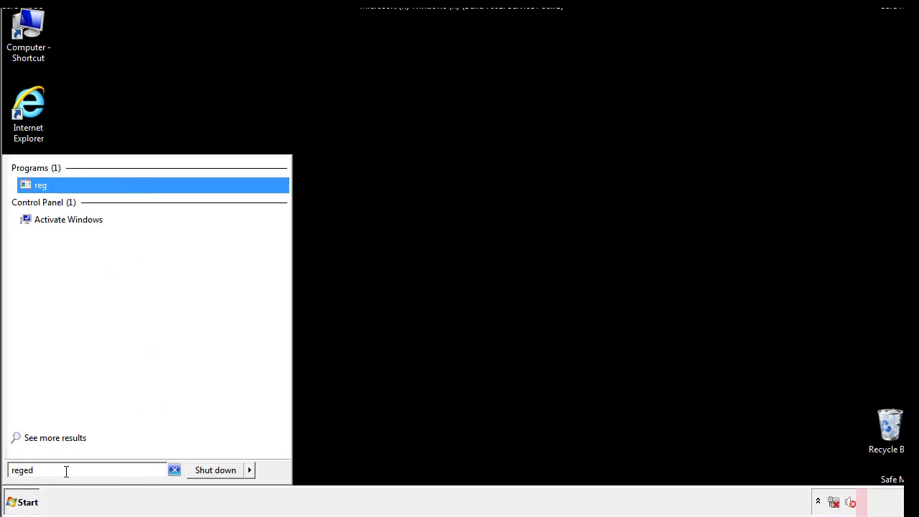
pyautogui.click(40, 182)
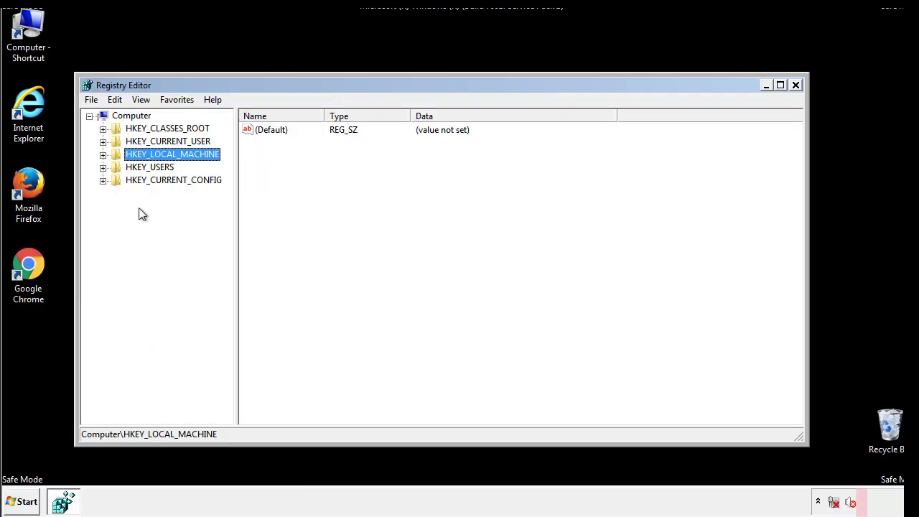
# Expand HKLM\SOFTWARE\Microsoft\Windows\CurrentVersion down to the Run key's values
pyautogui.click(103, 153)
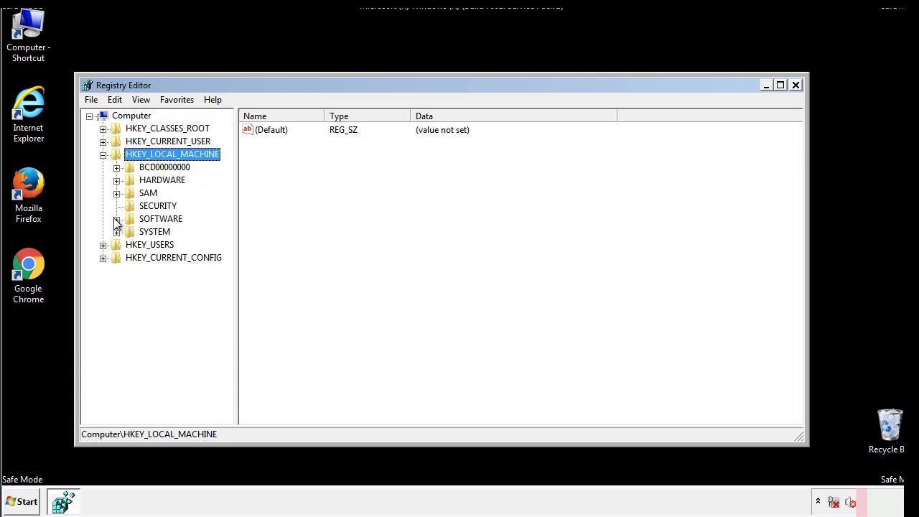
pyautogui.click(116, 218)
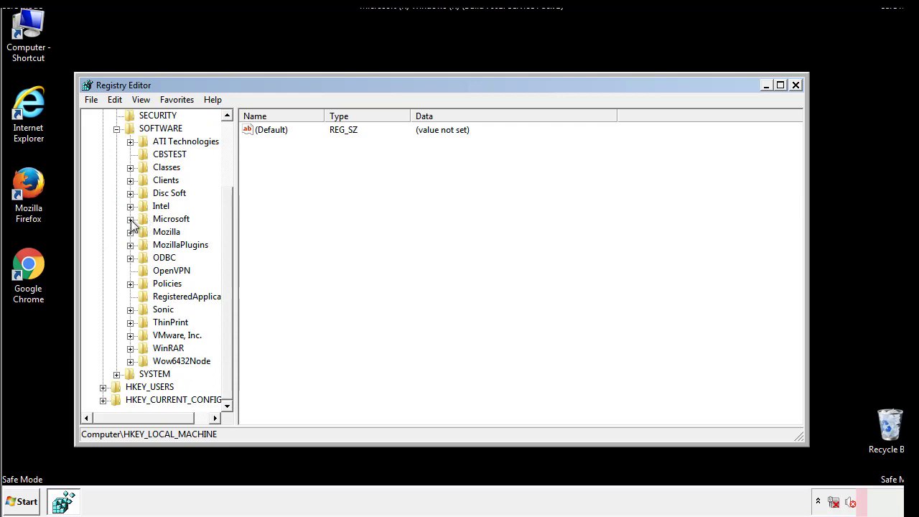
pyautogui.click(131, 219)
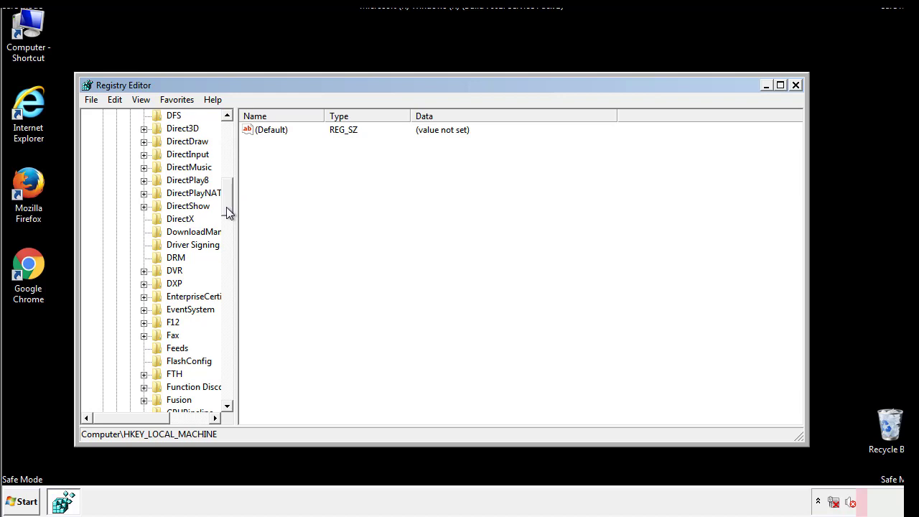
pyautogui.scroll(-3)
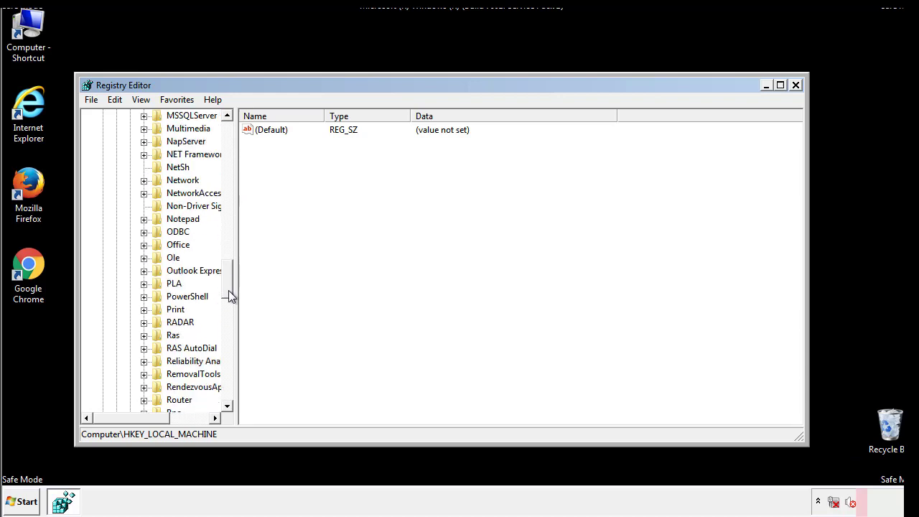
pyautogui.scroll(-3)
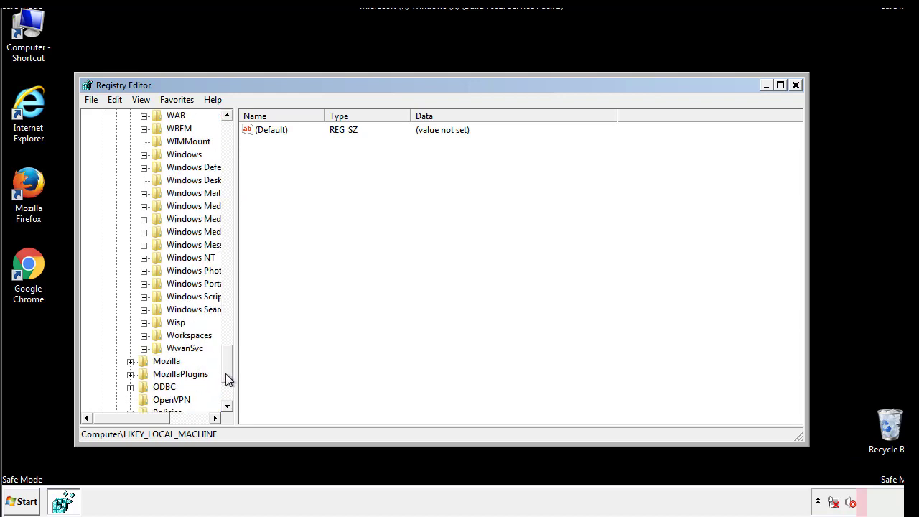
pyautogui.click(144, 218)
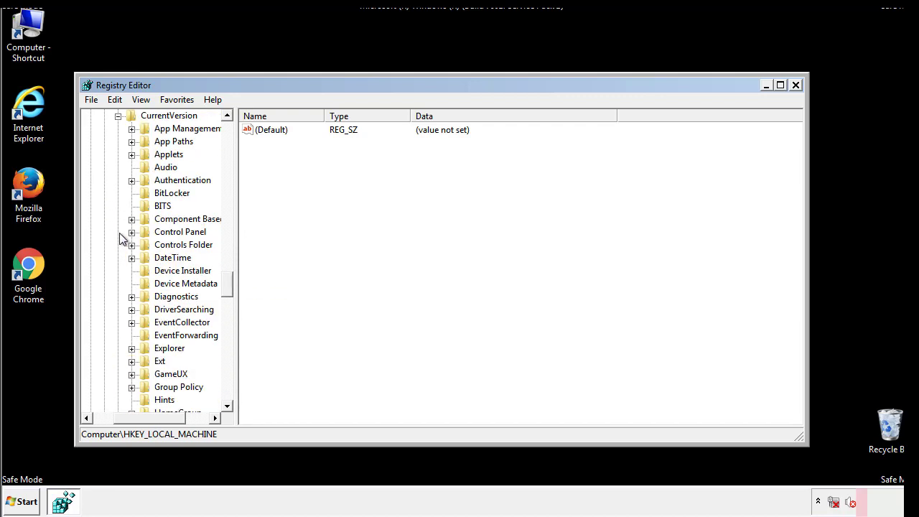
pyautogui.scroll(-3)
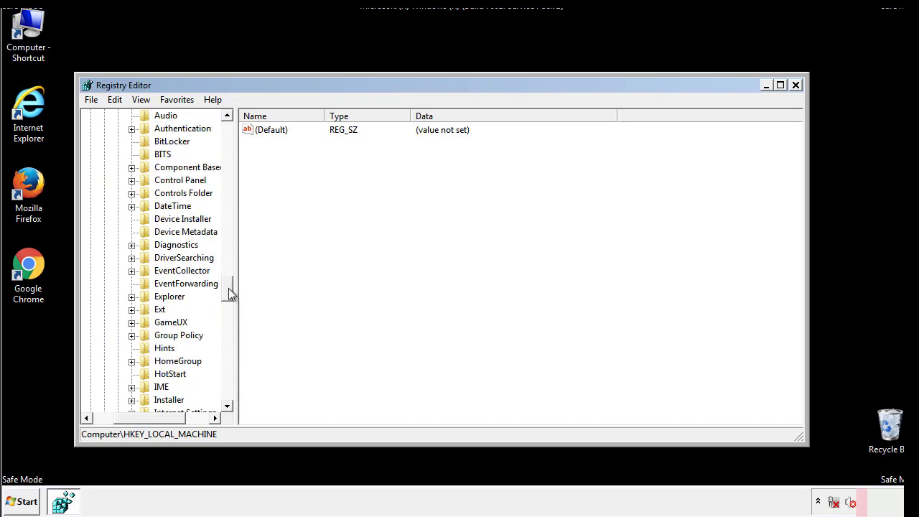
pyautogui.scroll(-3)
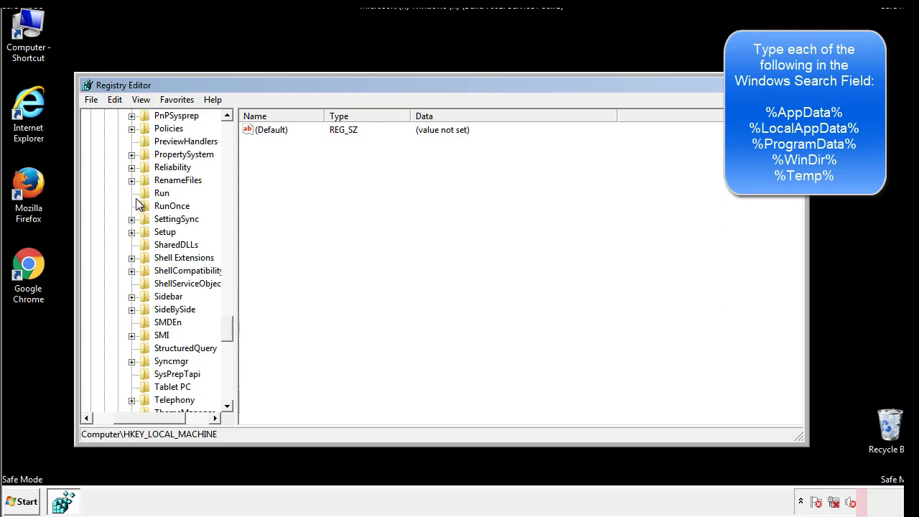
pyautogui.click(161, 193)
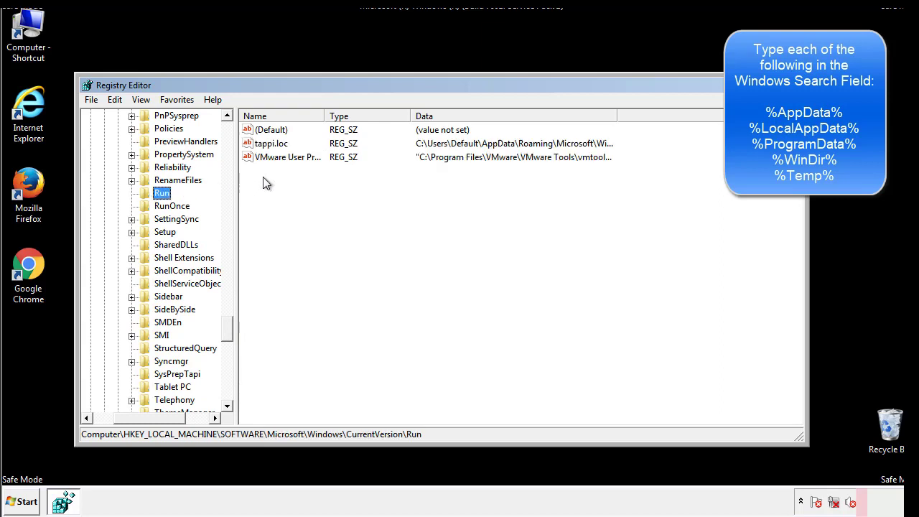
pyautogui.moveTo(592, 159)
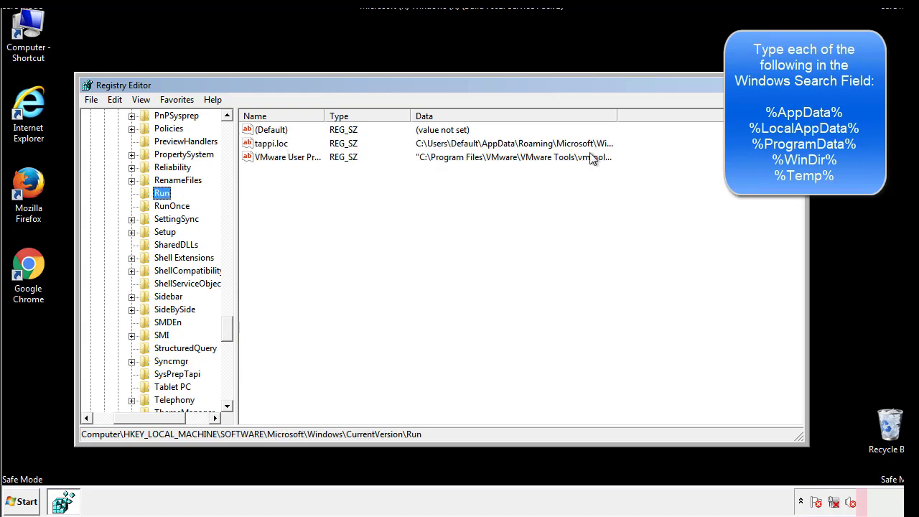
# Delete the tappi.loc value, leaving only VMware User Process in Run
pyautogui.click(272, 144)
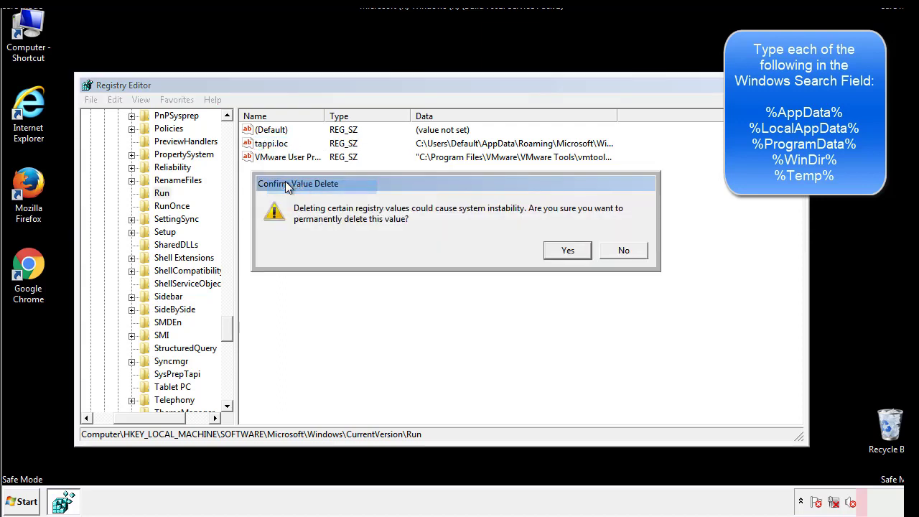
pyautogui.click(567, 250)
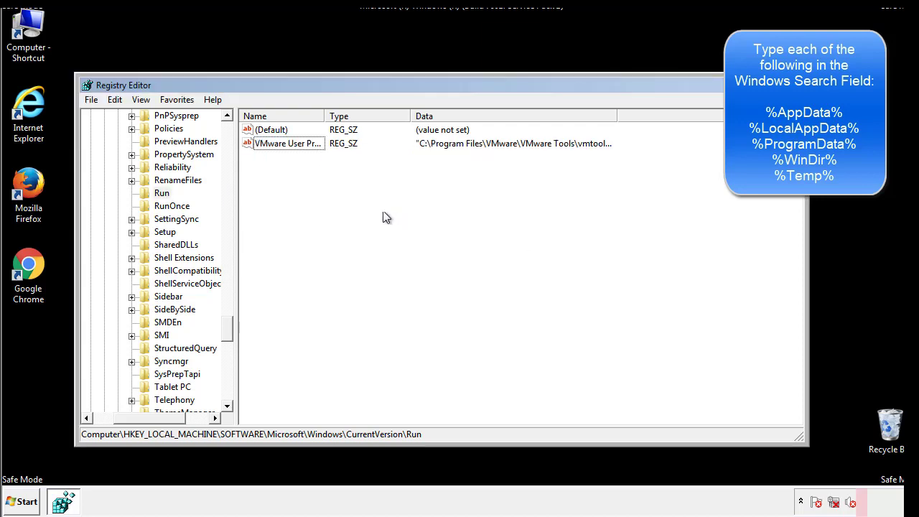
pyautogui.scroll(-3)
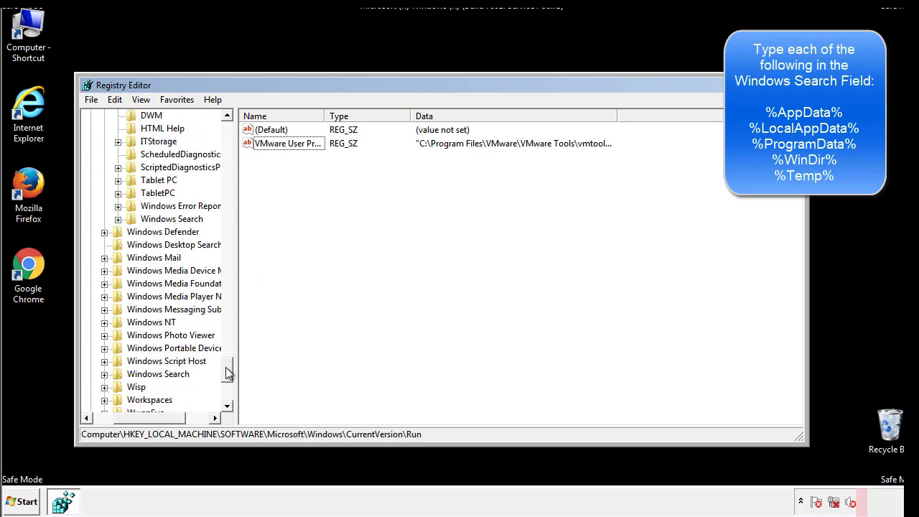
pyautogui.scroll(-3)
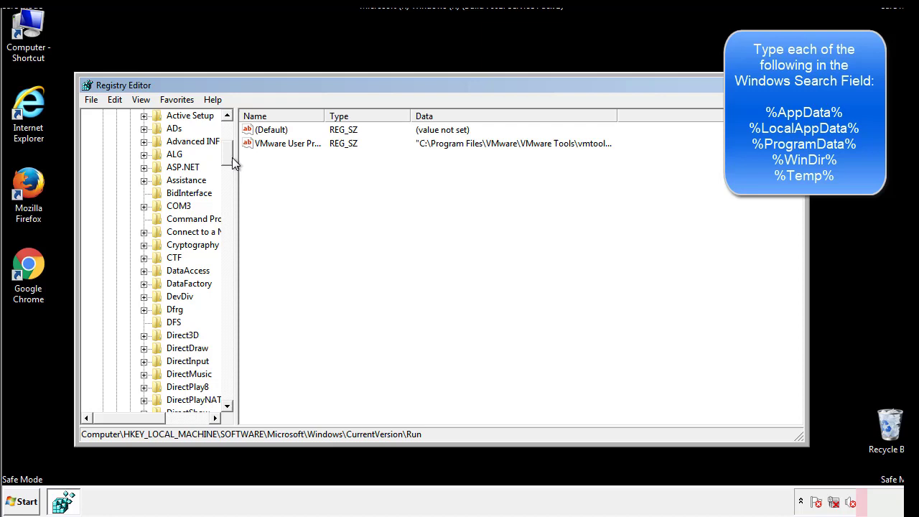
# Collapse HKLM and view HKCU\Software\Microsoft\Windows\CurrentVersion\Run, showing the DAEMON Tools entry
pyautogui.click(172, 154)
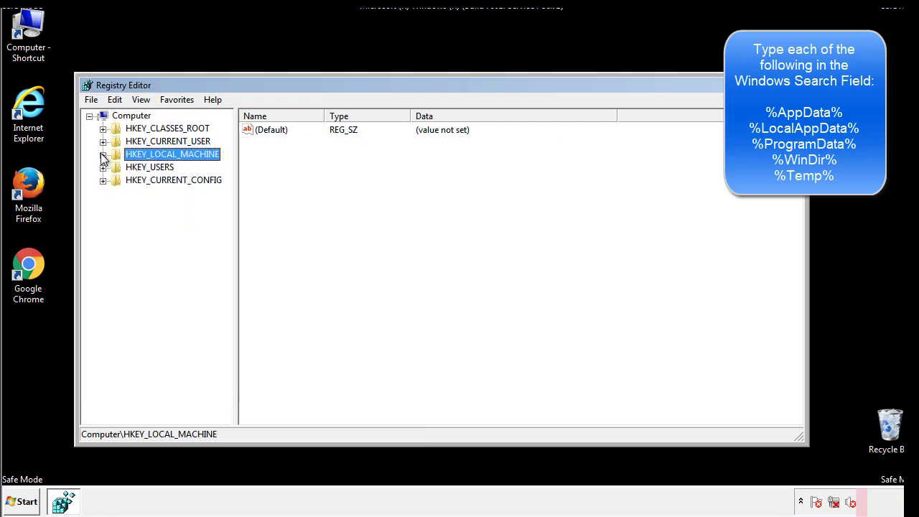
pyautogui.click(103, 140)
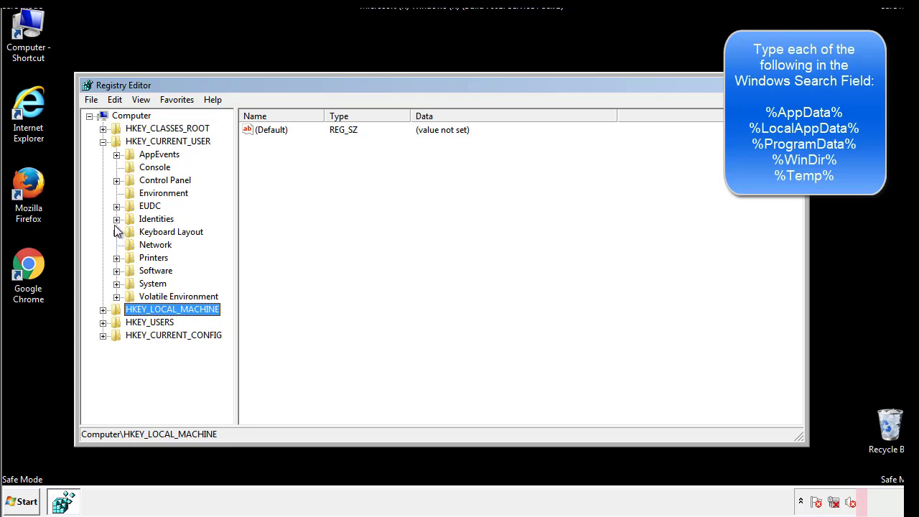
pyautogui.moveTo(119, 238)
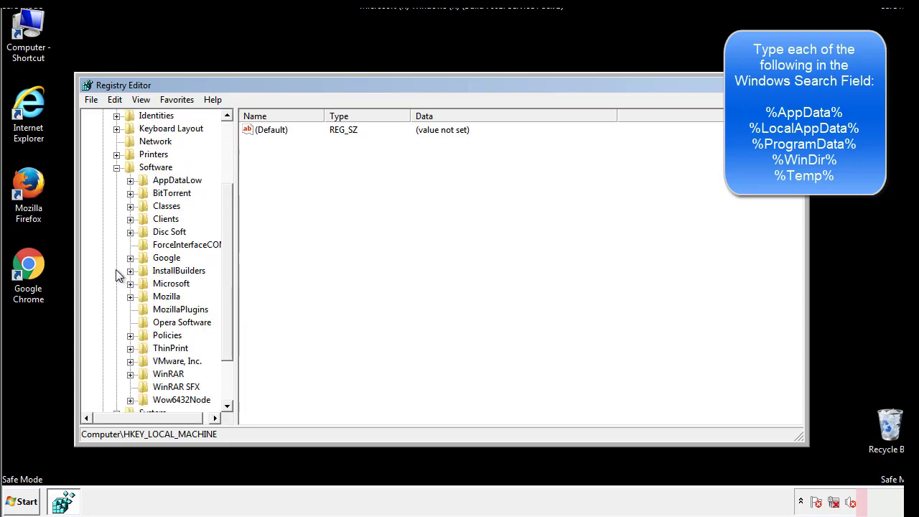
pyautogui.scroll(-3)
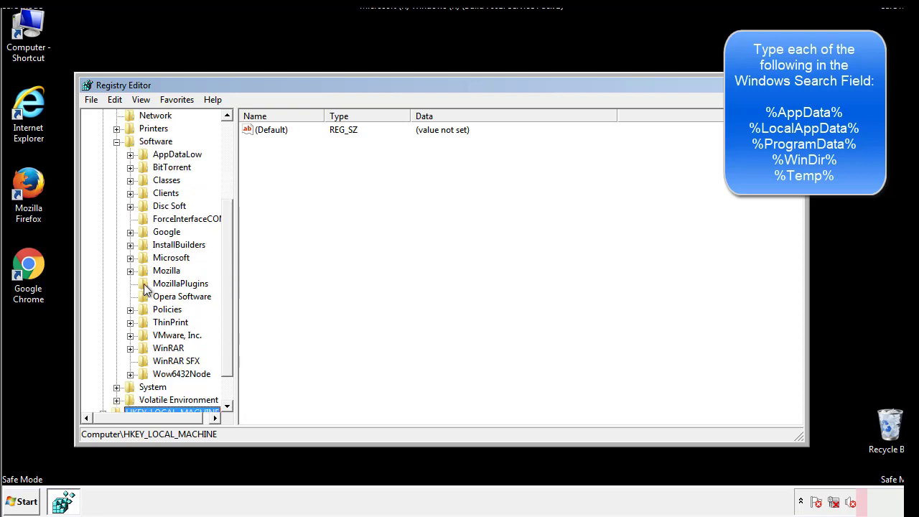
pyautogui.moveTo(141, 198)
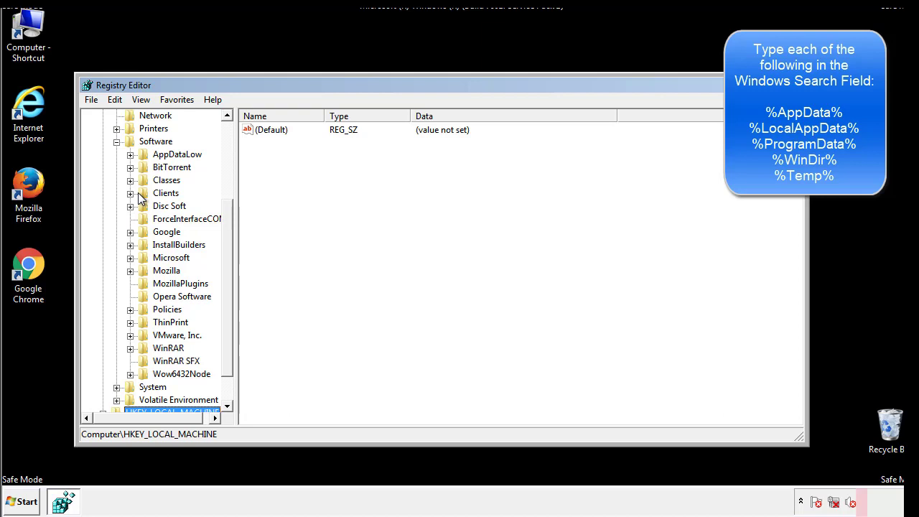
pyautogui.click(130, 257)
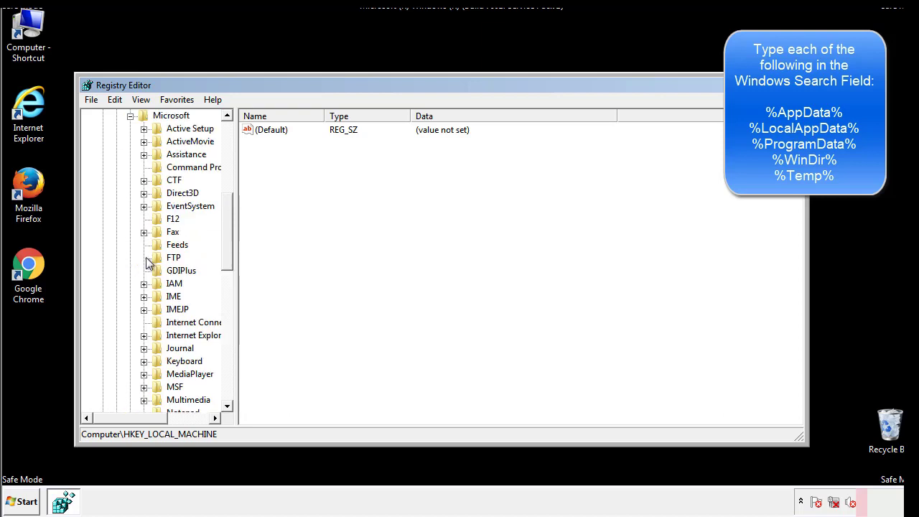
pyautogui.scroll(-3)
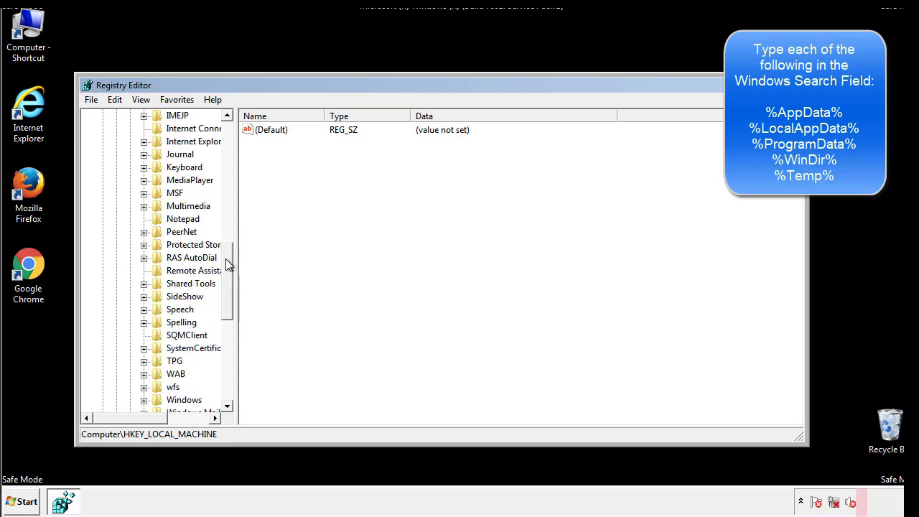
pyautogui.scroll(-3)
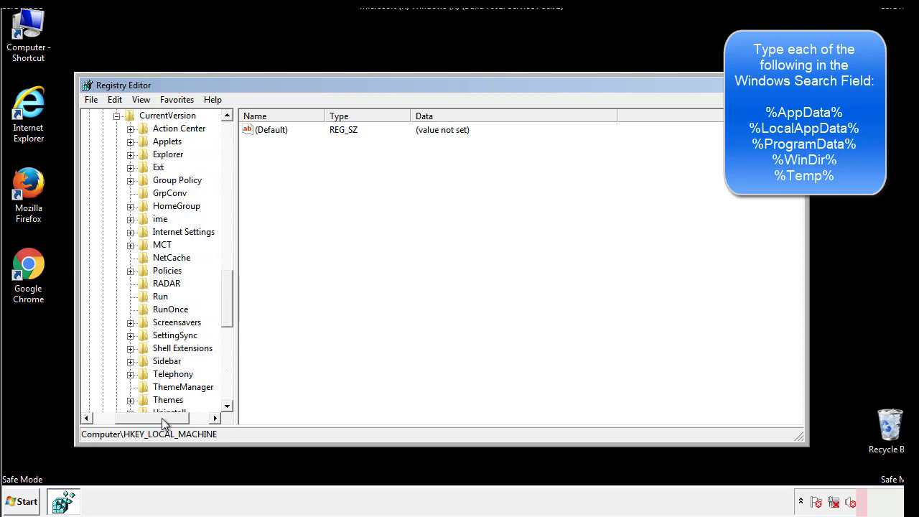
pyautogui.click(160, 295)
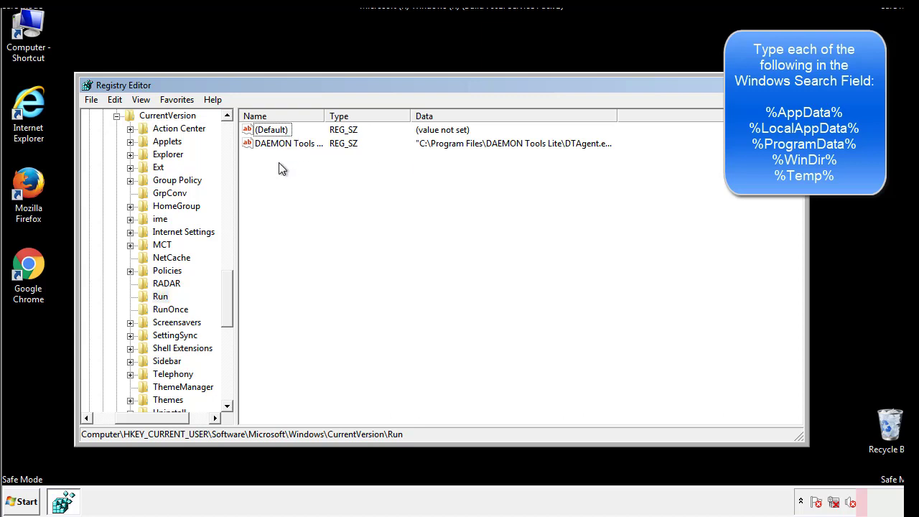
pyautogui.moveTo(333, 169)
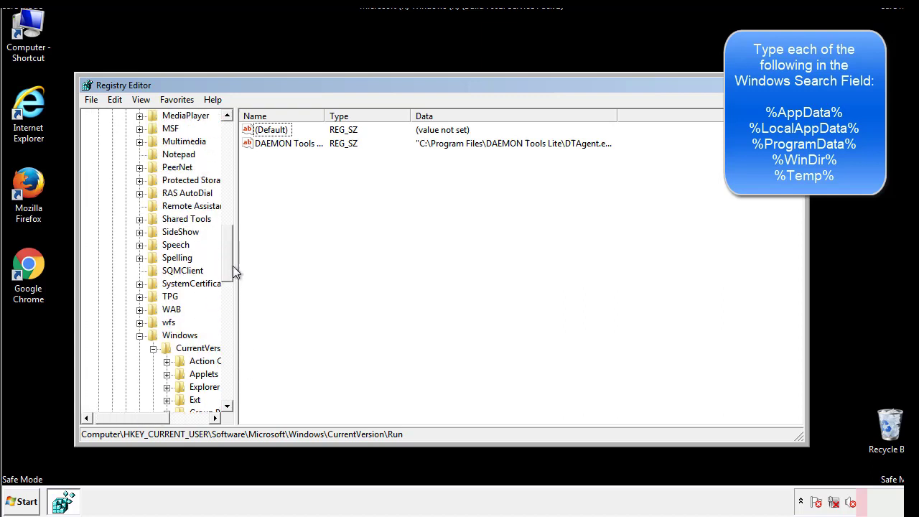
pyautogui.click(179, 334)
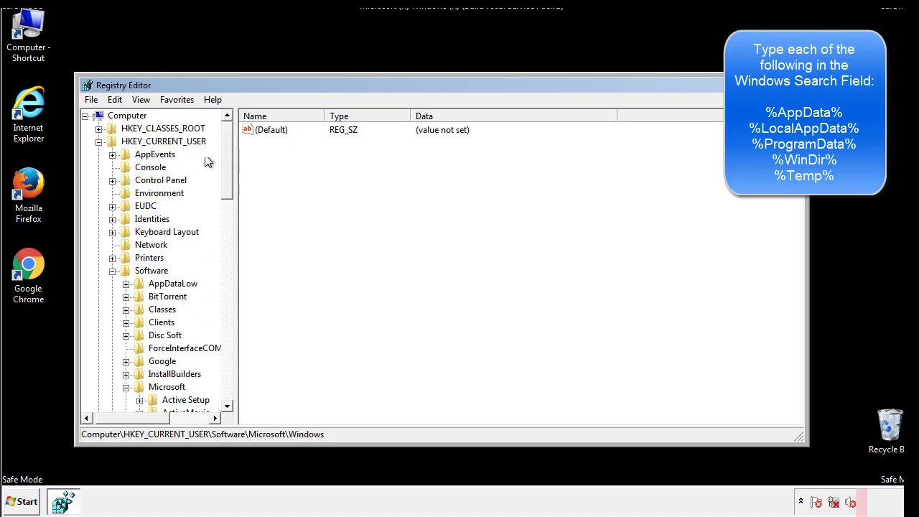
# Search the registry for '%temp%' and jump to the next match
pyautogui.click(114, 99)
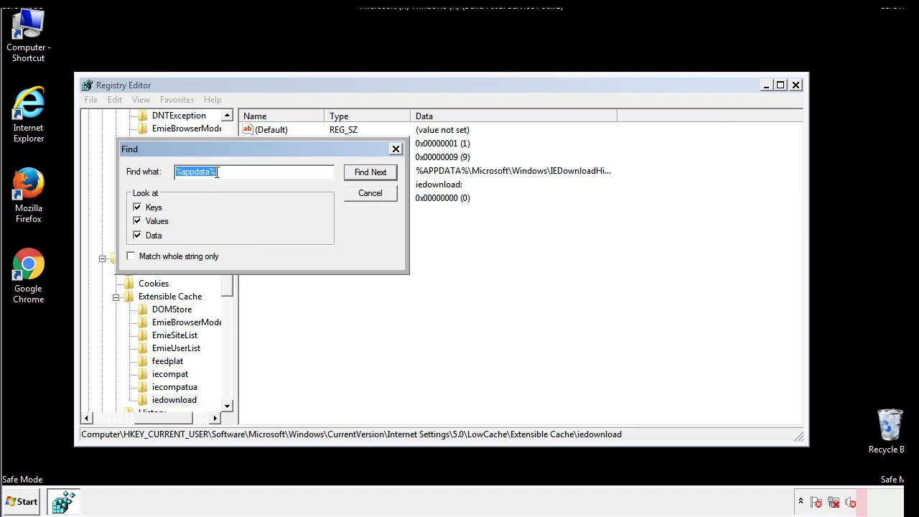
pyautogui.write('%temp%')
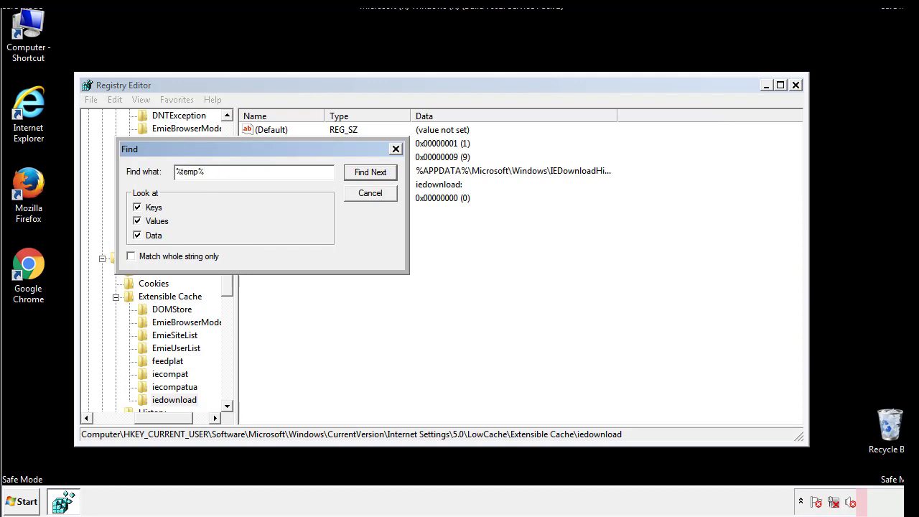
pyautogui.click(369, 172)
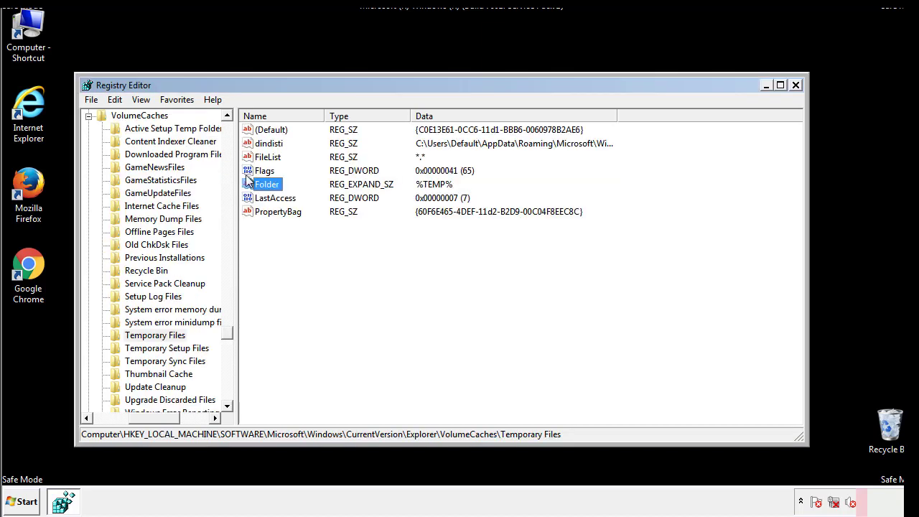
# Delete all values of the VolumeCaches Temporary Files key
pyautogui.click(300, 236)
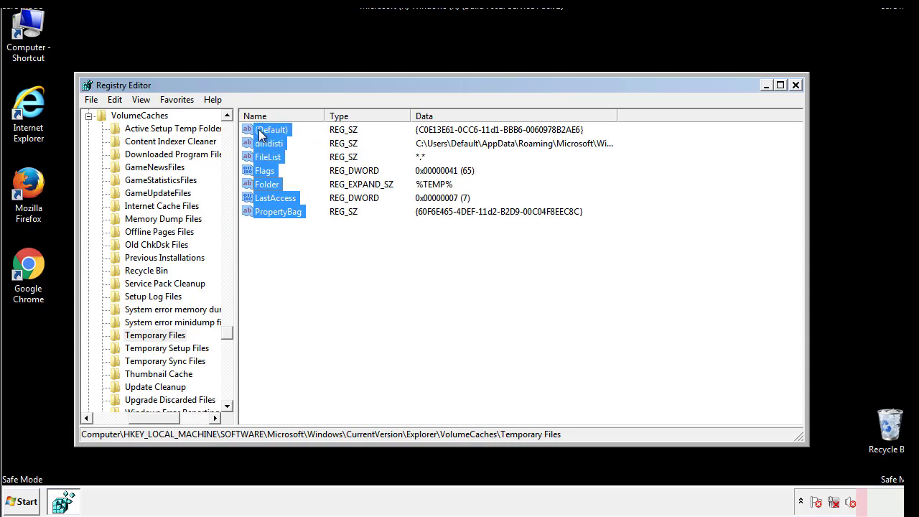
pyautogui.rightClick(271, 129)
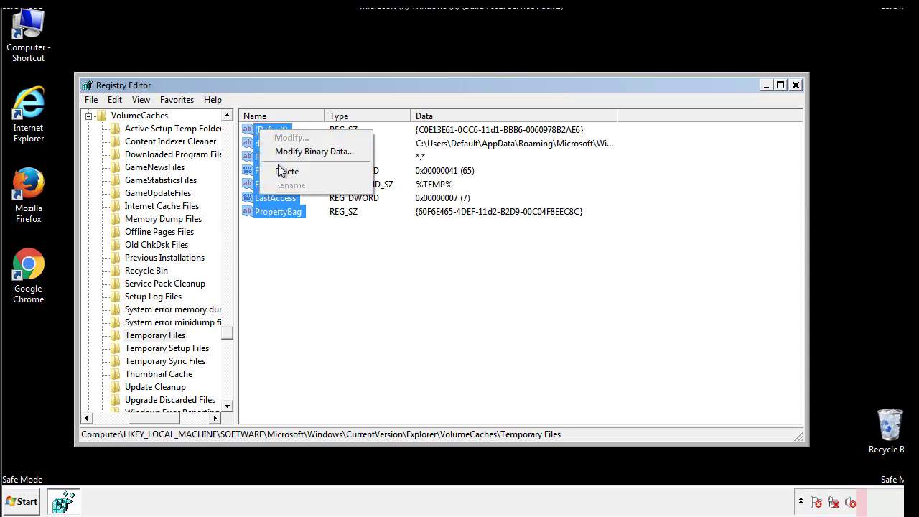
pyautogui.click(287, 171)
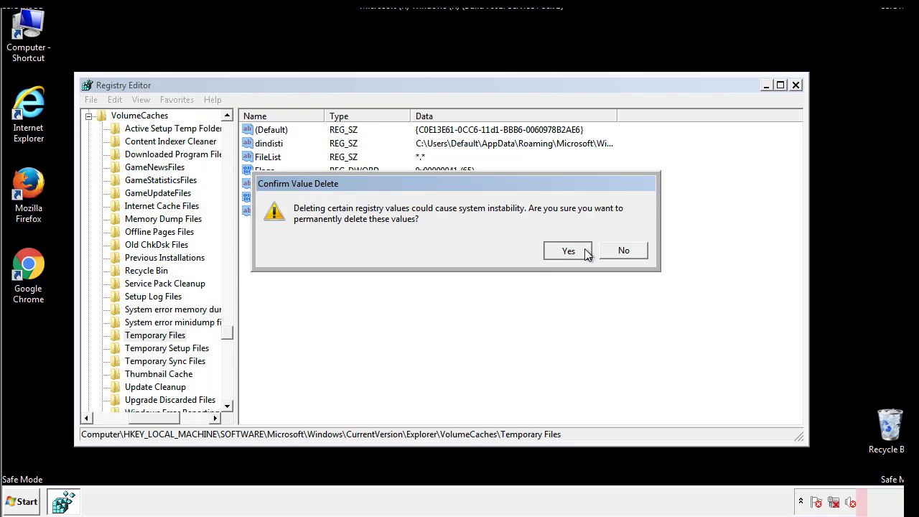
pyautogui.click(568, 250)
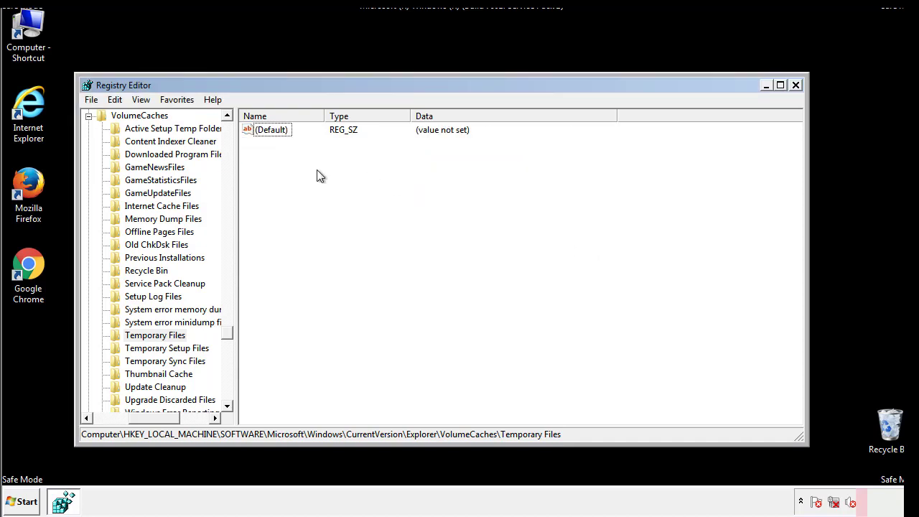
pyautogui.moveTo(795, 85)
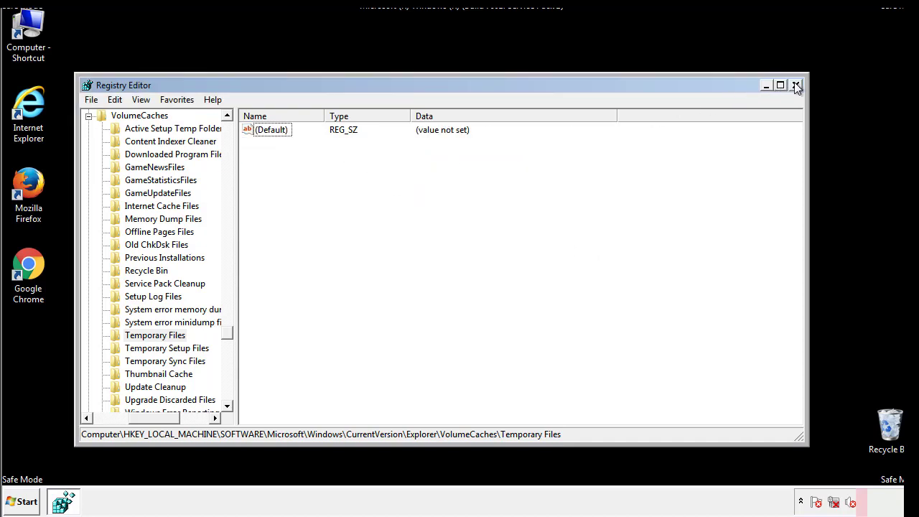
# Close Registry Editor and search 'mscon' from the Start menu
pyautogui.click(795, 87)
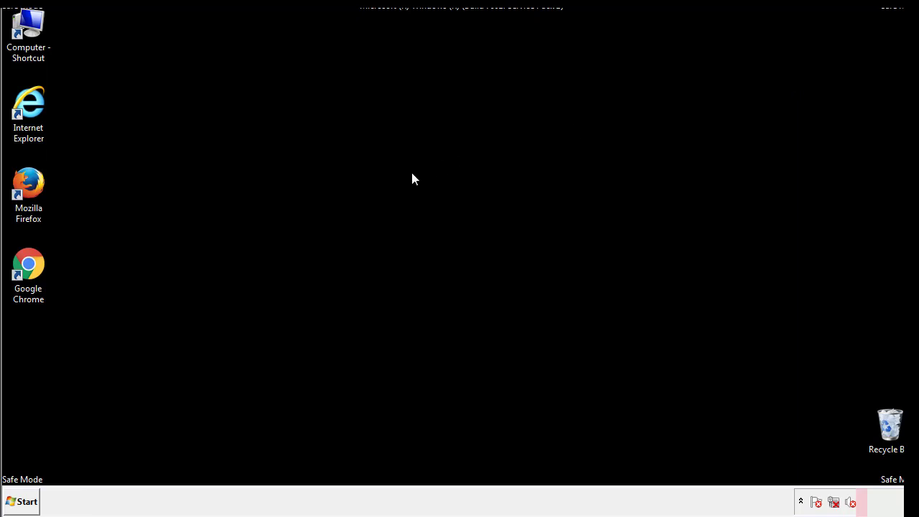
pyautogui.moveTo(38, 359)
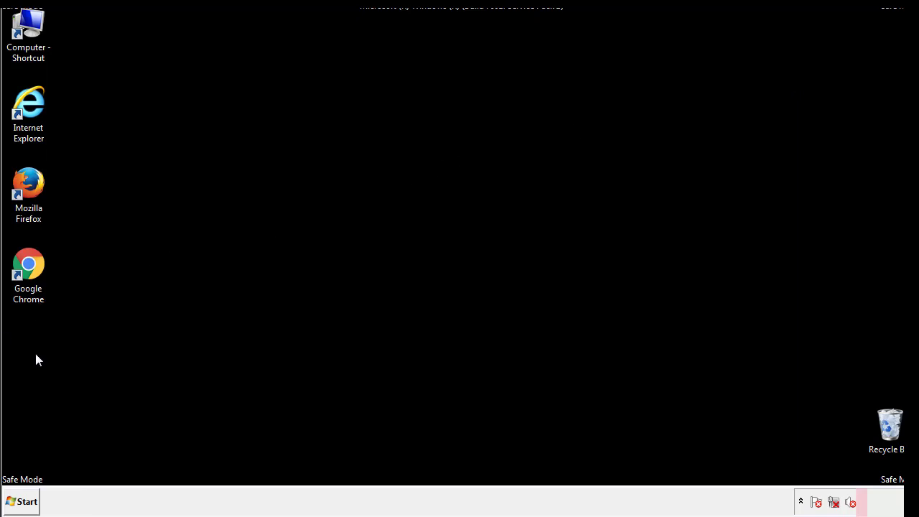
pyautogui.click(24, 500)
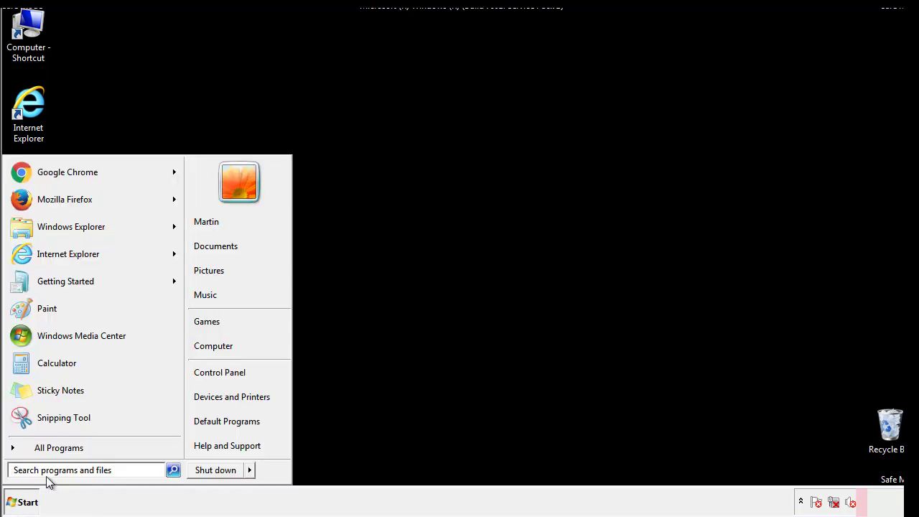
pyautogui.write('msconfig')
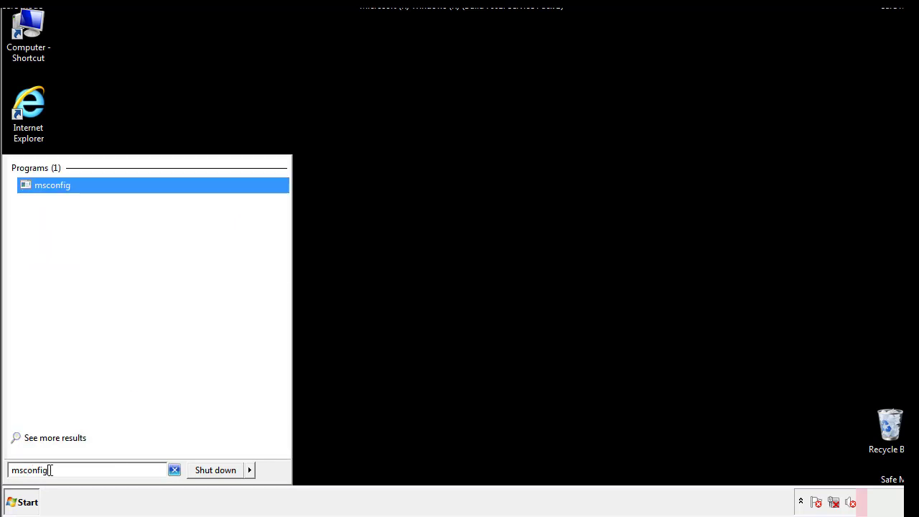
# Launch msconfig, untick Safe boot on the Boot tab, confirm, and restart
pyautogui.click(52, 185)
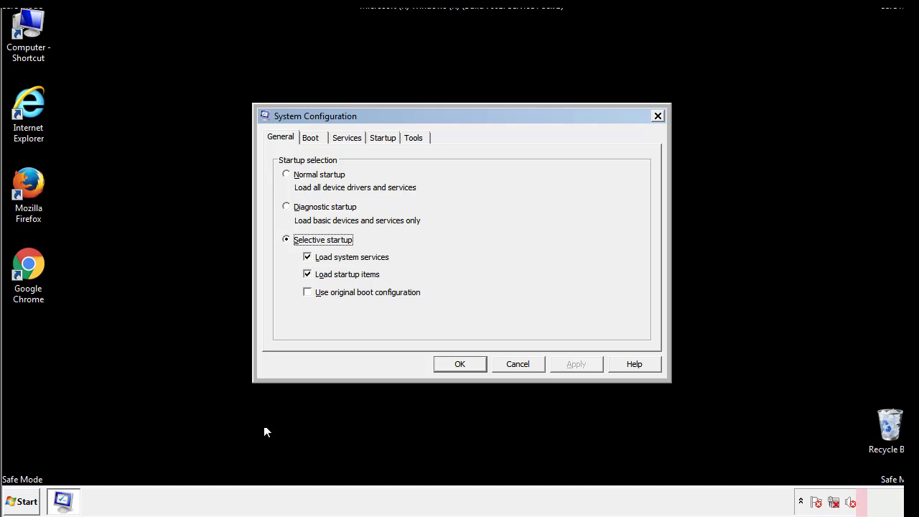
pyautogui.click(310, 137)
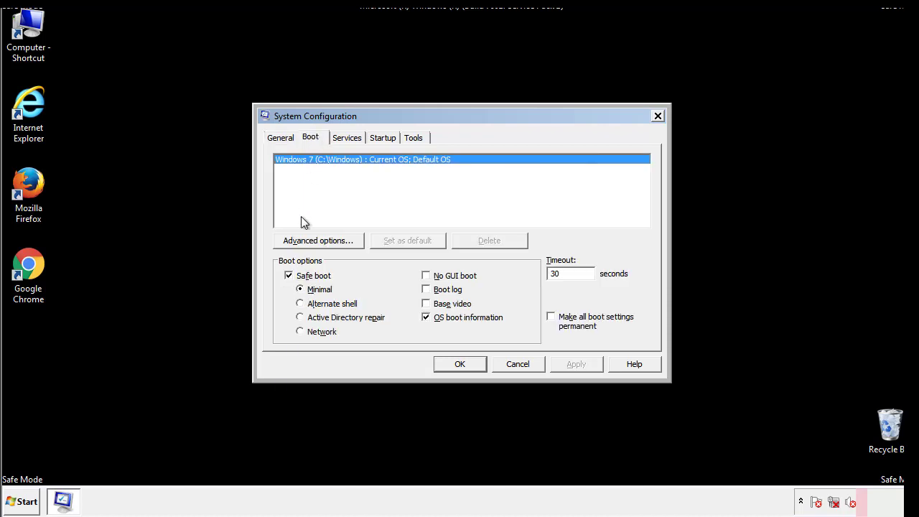
pyautogui.click(288, 275)
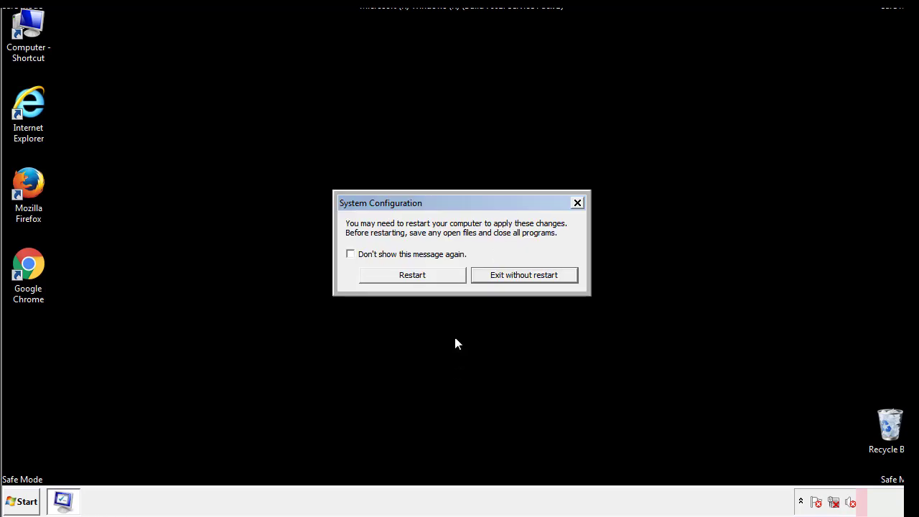
pyautogui.click(411, 275)
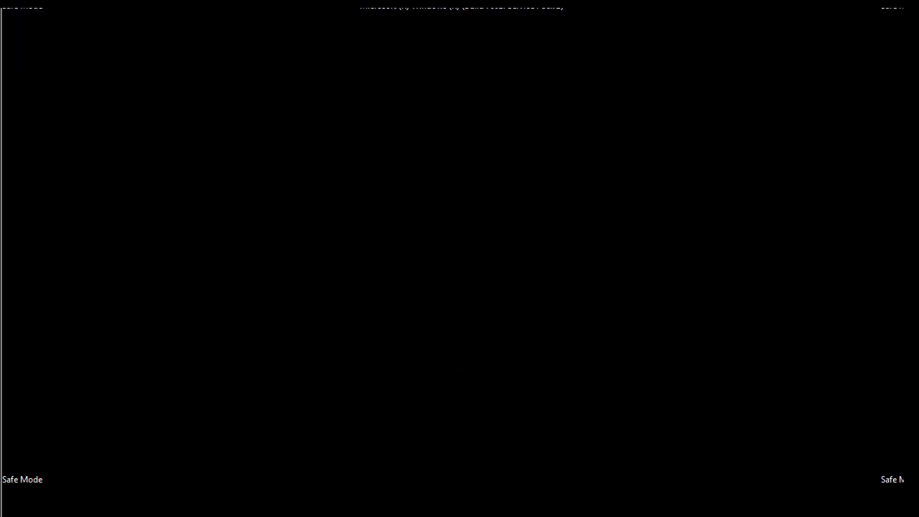